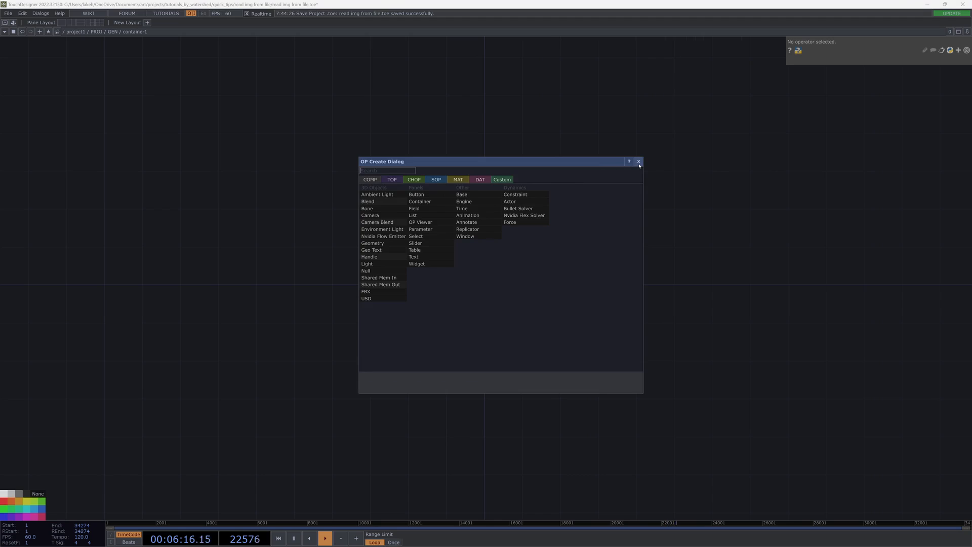
{"action": "mouse_move", "coordinate": [574, 176]}
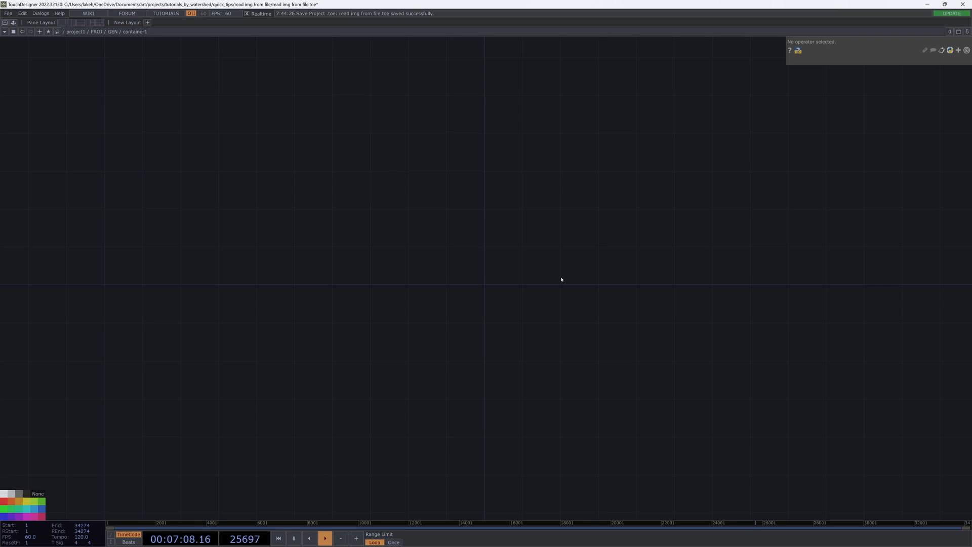
{"action": "mouse_move", "coordinate": [433, 294]}
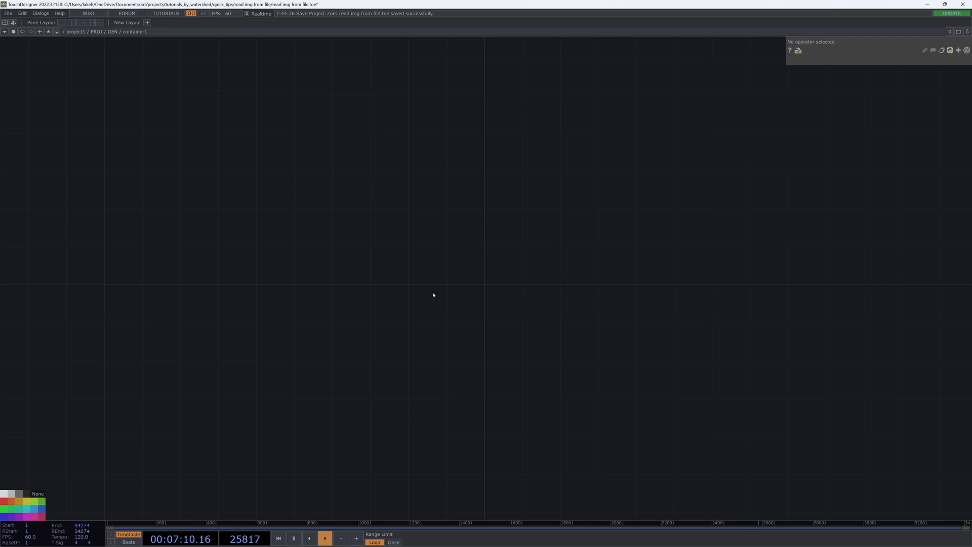
{"action": "mouse_move", "coordinate": [535, 296]}
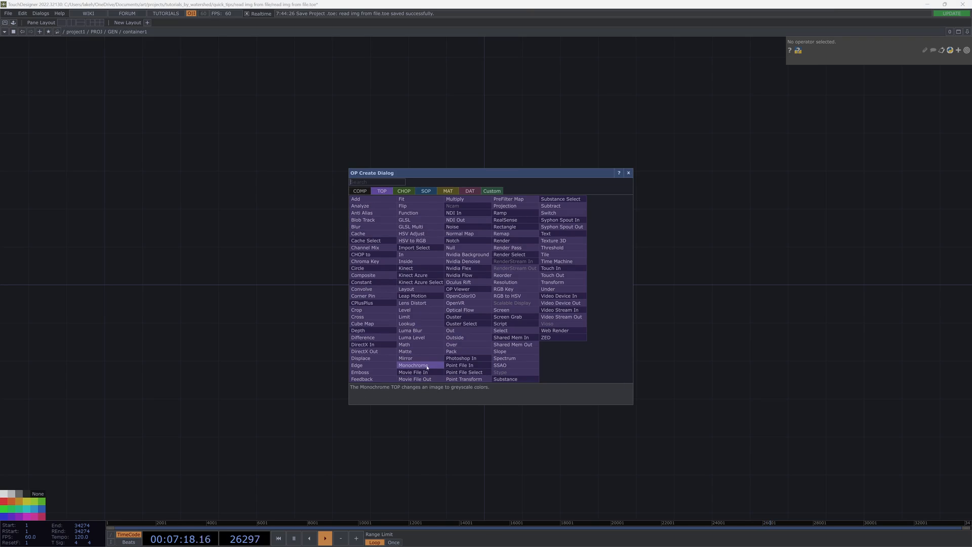
- Add a Movie File In TOP showing the banana sample and expand its File parameter expression
{"action": "left_click", "coordinate": [412, 372]}
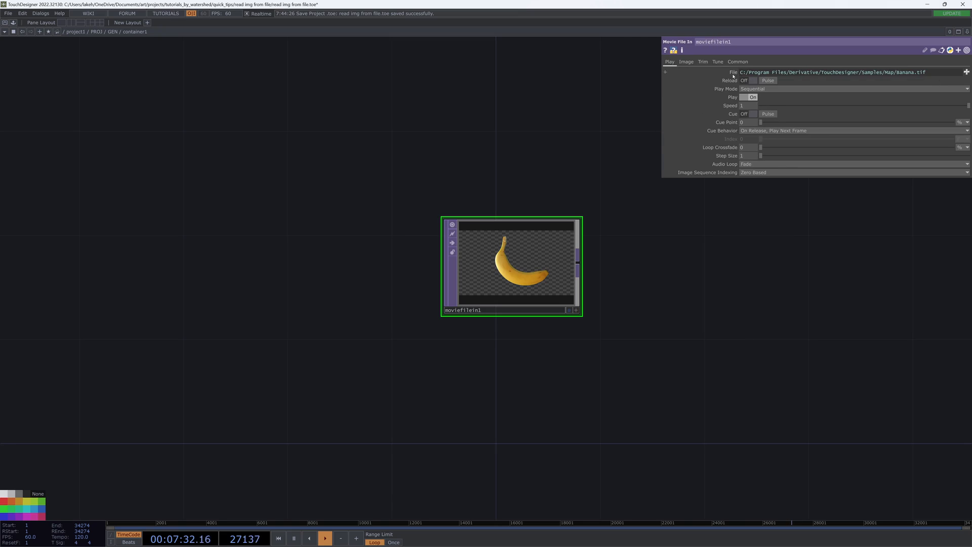
{"action": "left_click", "coordinate": [665, 72]}
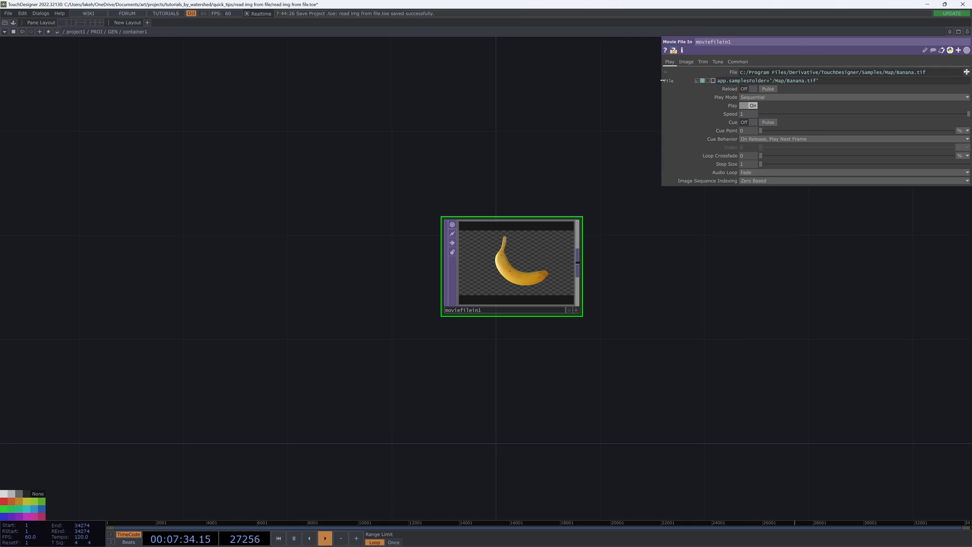
{"action": "double_click", "coordinate": [768, 80]}
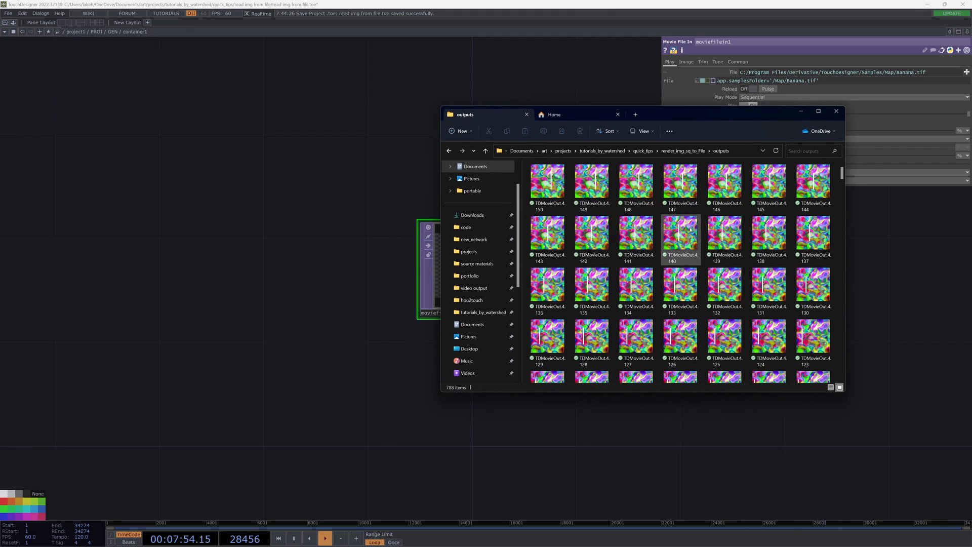
- Scroll through the rendered TDMovieOut frames in the outputs folder, then close File Explorer
{"action": "scroll", "scroll_direction": "up", "scroll_amount": 3}
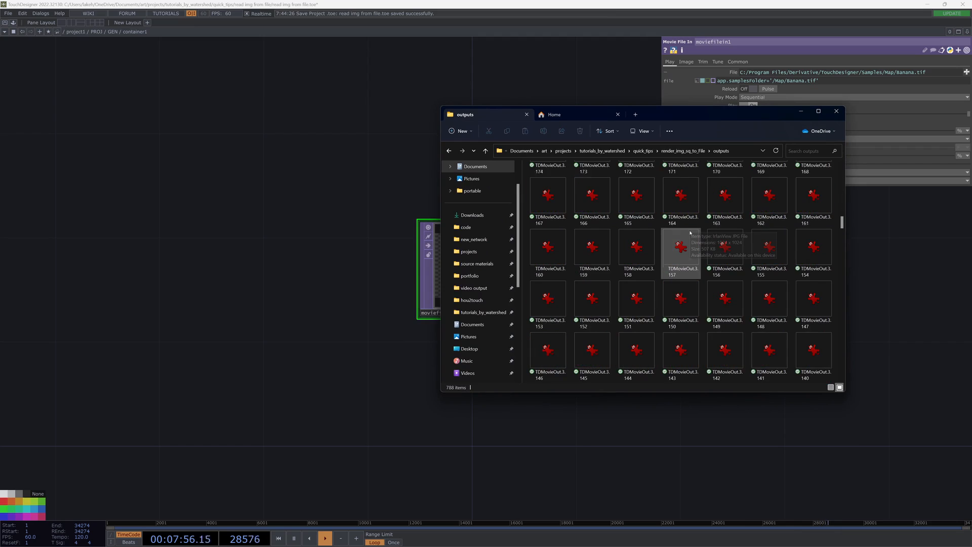
{"action": "scroll", "scroll_direction": "down", "scroll_amount": 3}
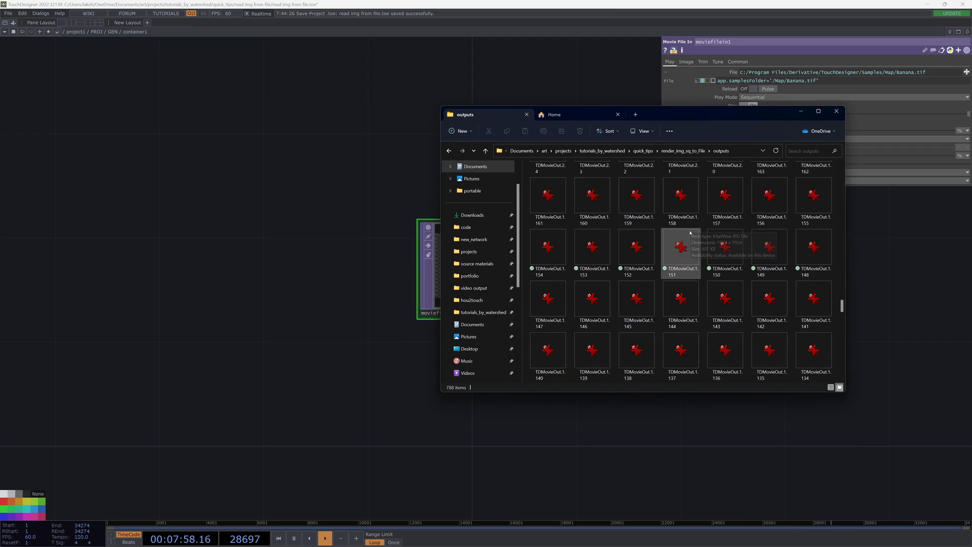
{"action": "scroll", "scroll_direction": "down", "scroll_amount": 3}
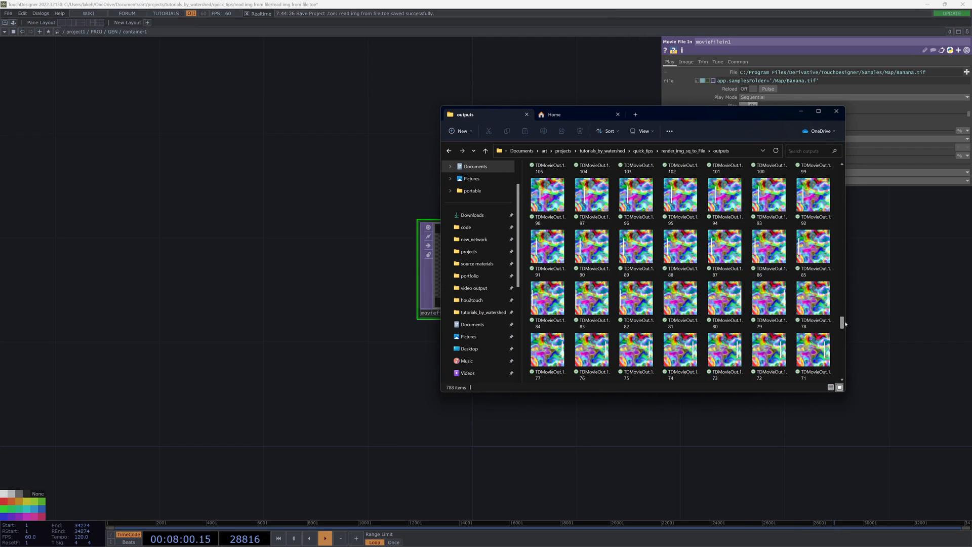
{"action": "scroll", "scroll_direction": "down", "scroll_amount": 3}
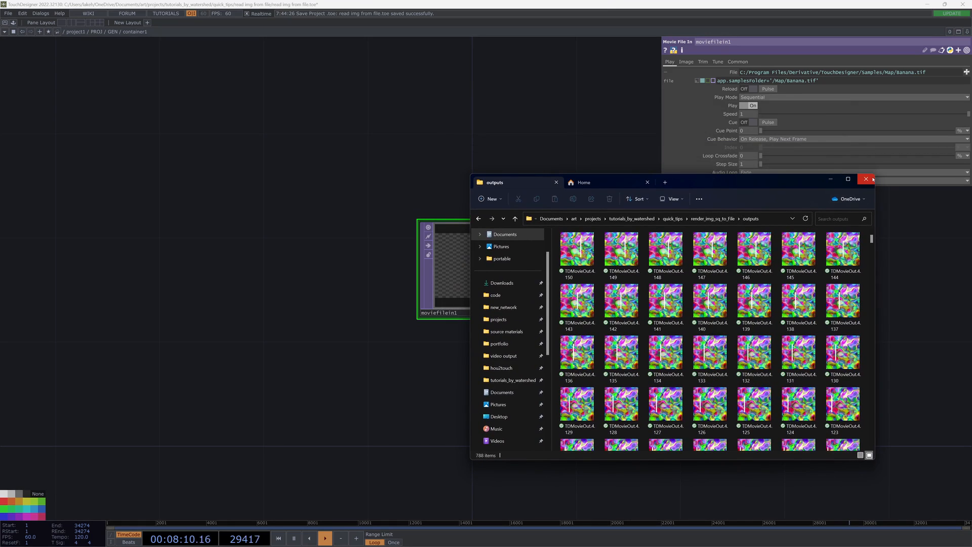
{"action": "mouse_move", "coordinate": [866, 180]}
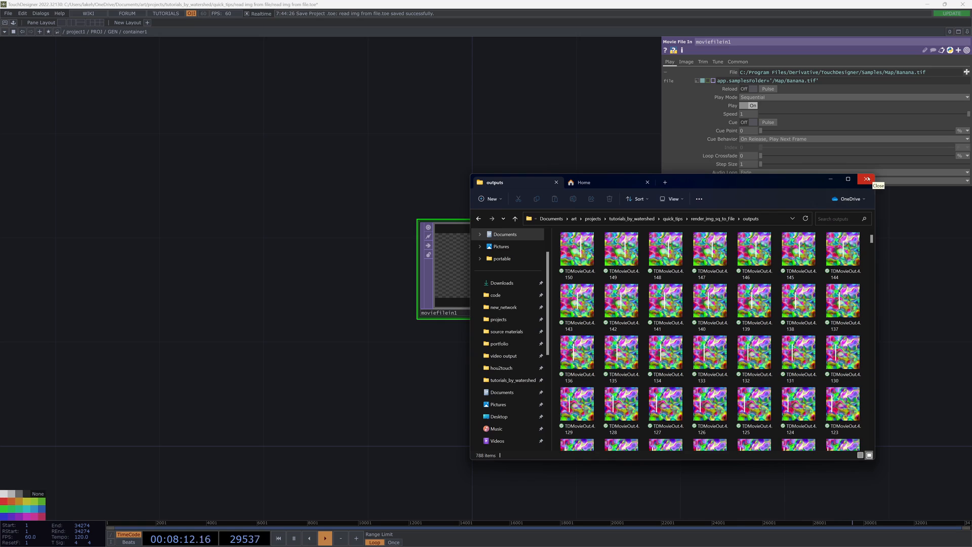
{"action": "left_click", "coordinate": [866, 179]}
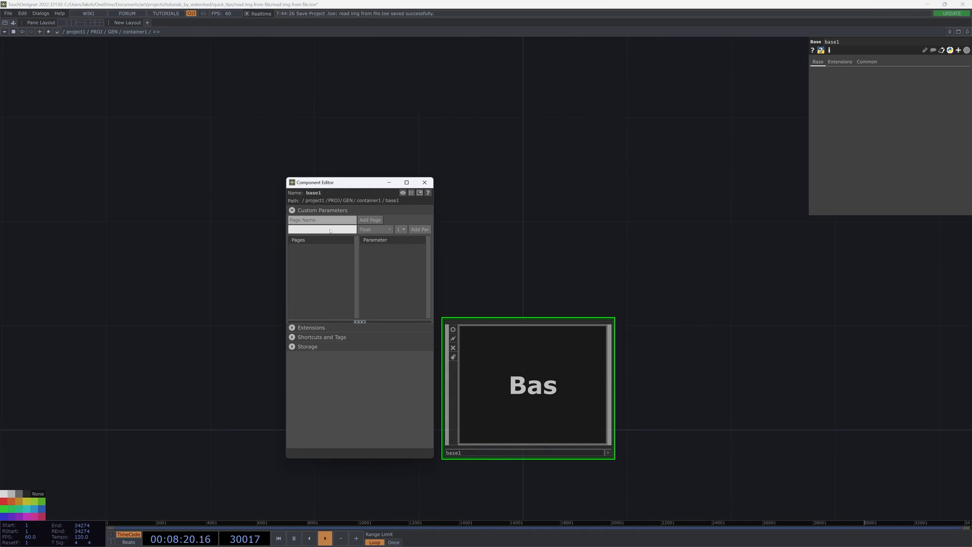
- Add a Folder-type custom parameter named Src Folder to base1 and close the Component Editor
{"action": "type", "text": "Src Fold"}
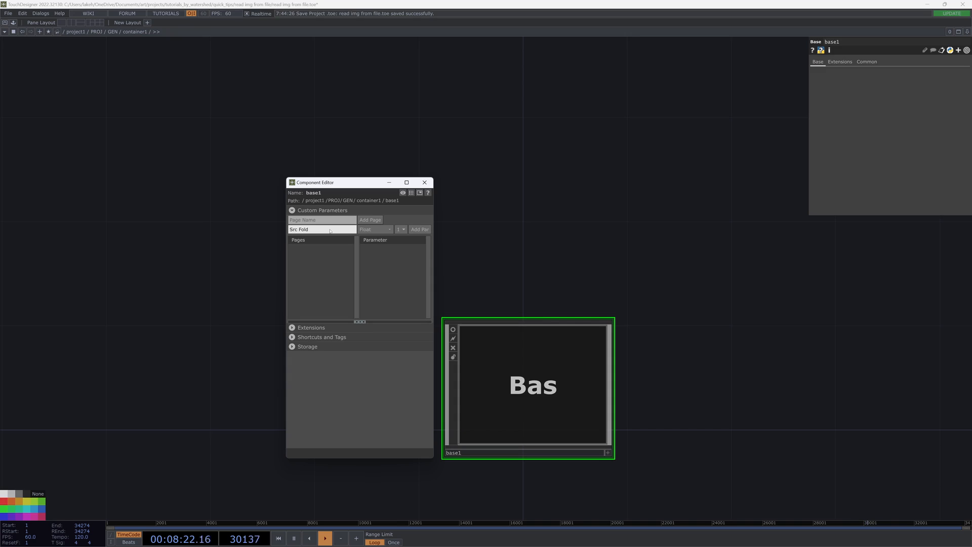
{"action": "left_click", "coordinate": [373, 229]}
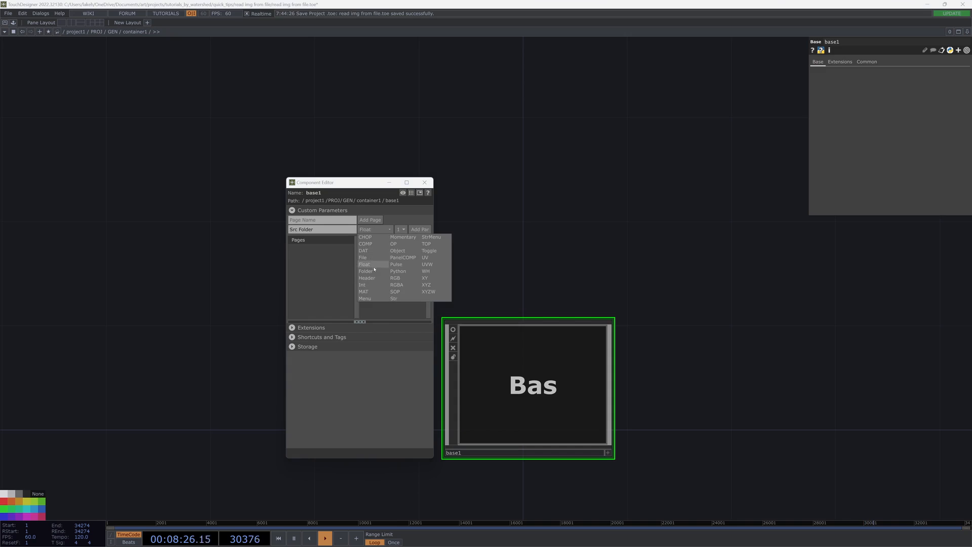
{"action": "left_click", "coordinate": [365, 271]}
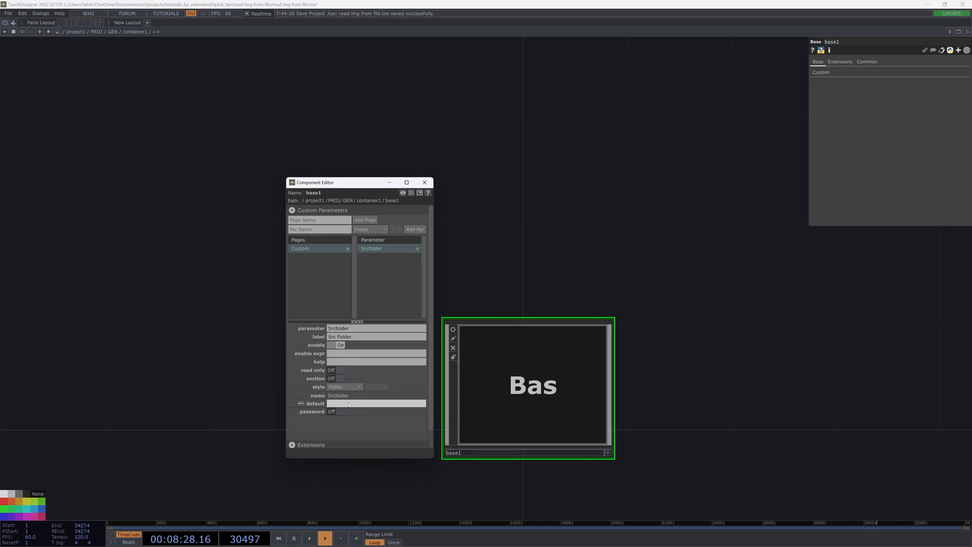
{"action": "left_click", "coordinate": [376, 402]}
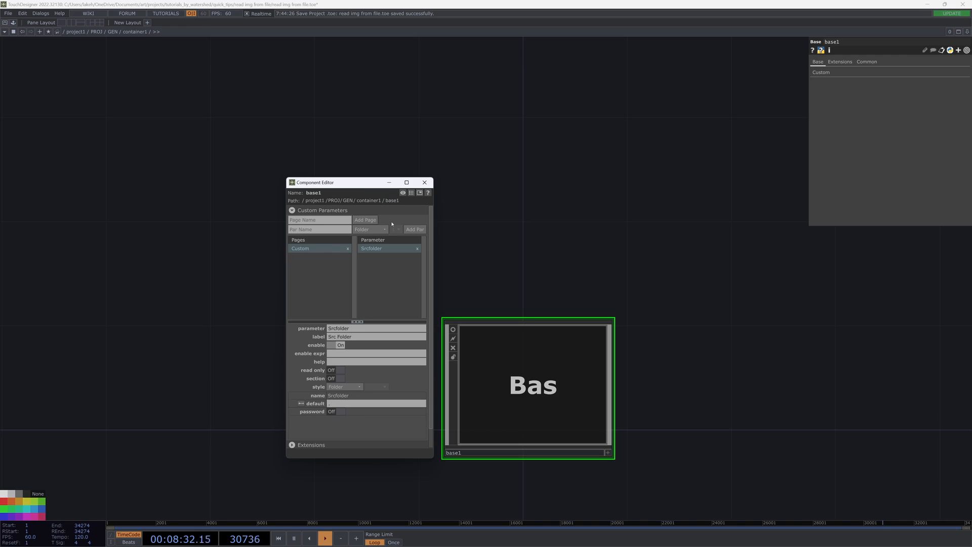
{"action": "left_click", "coordinate": [424, 182]}
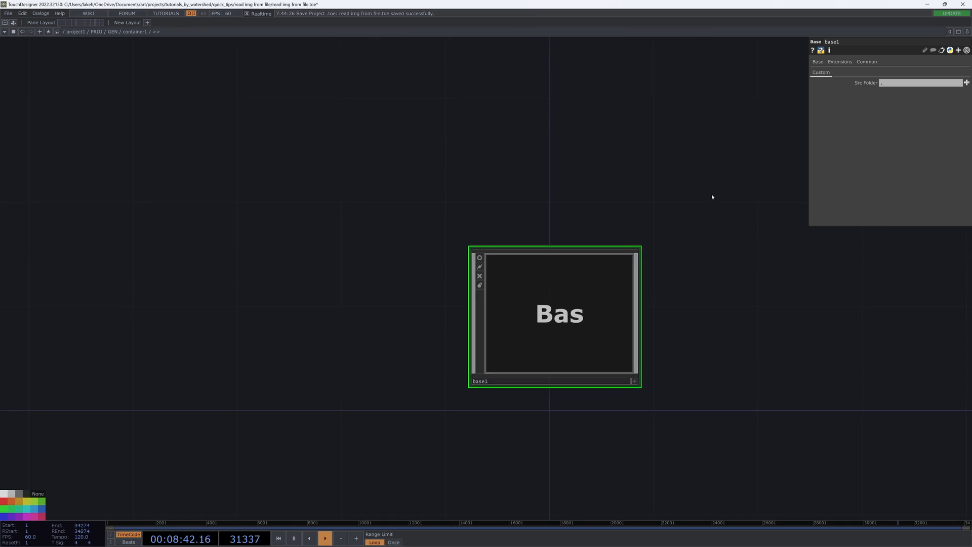
- Open the render_img_sq_to_File outputs folder in File Explorer using Details view
{"action": "right_click", "coordinate": [552, 291]}
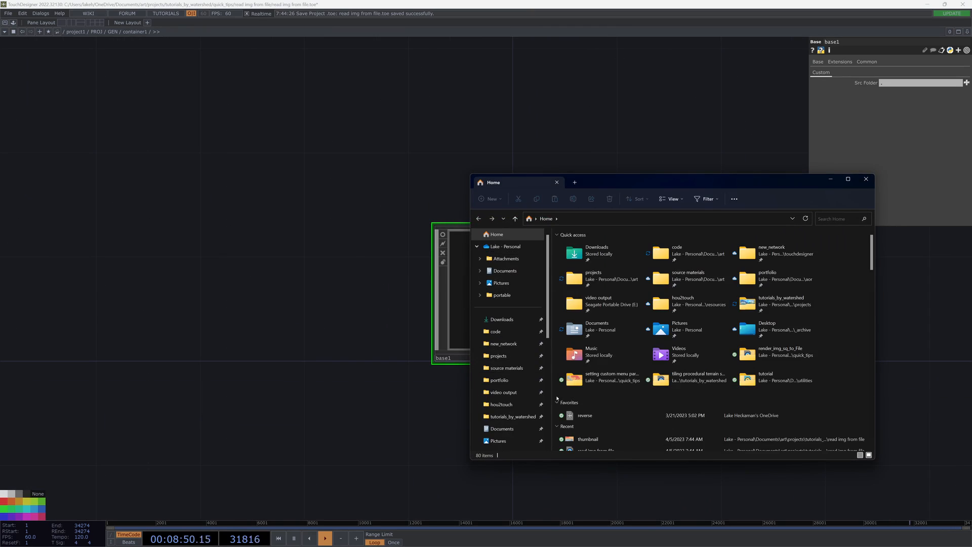
{"action": "left_click", "coordinate": [865, 179]}
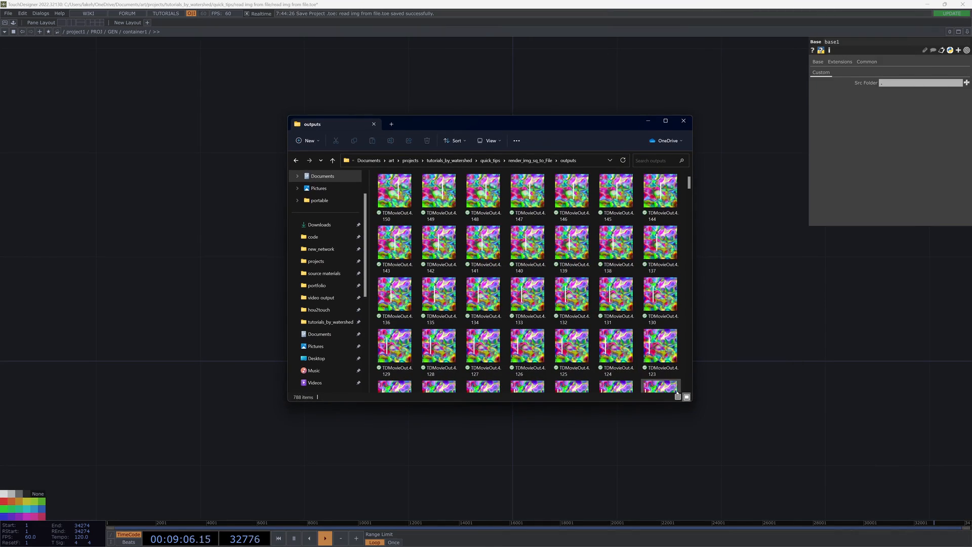
{"action": "left_click", "coordinate": [685, 397]}
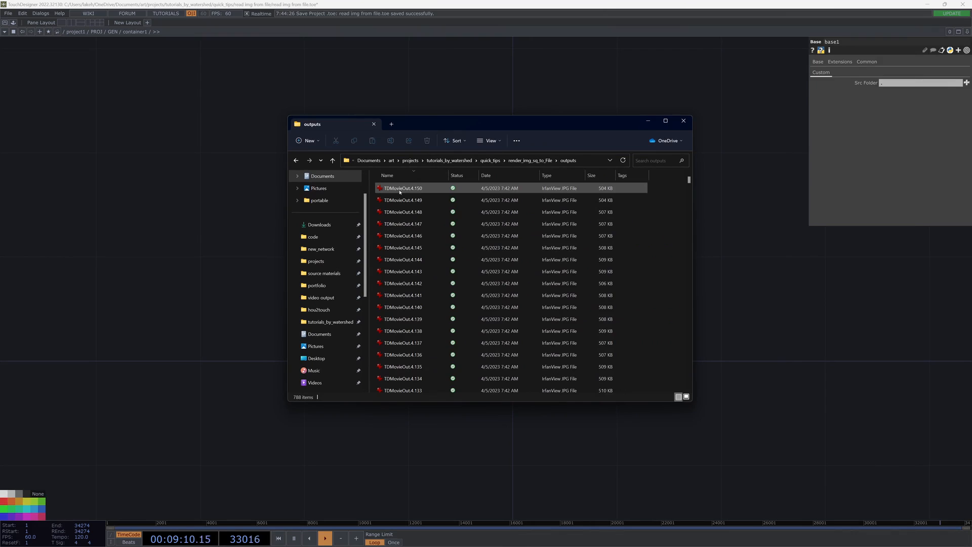
{"action": "mouse_move", "coordinate": [403, 188]}
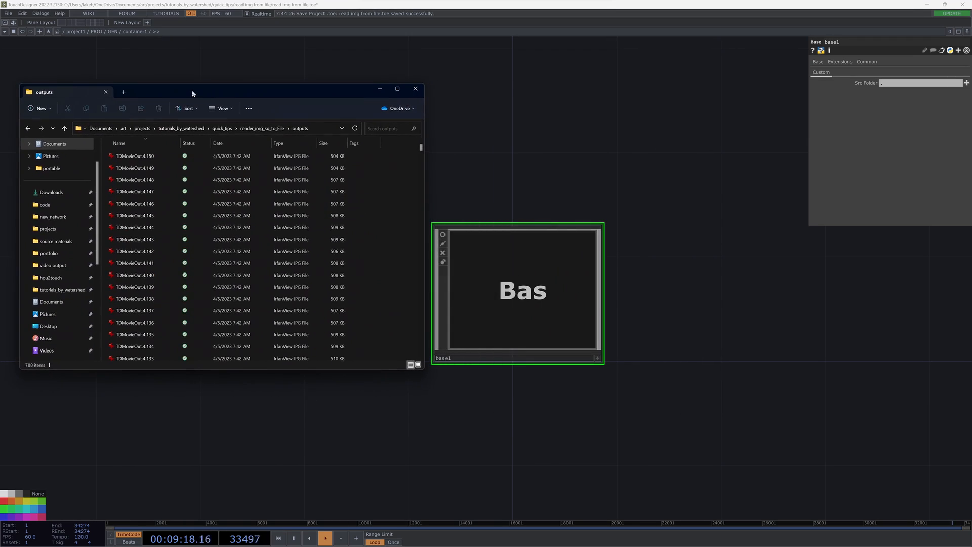
- Add a File Name Signature parameter to base1 and enter TDMovieOut as its value
{"action": "right_click", "coordinate": [518, 291]}
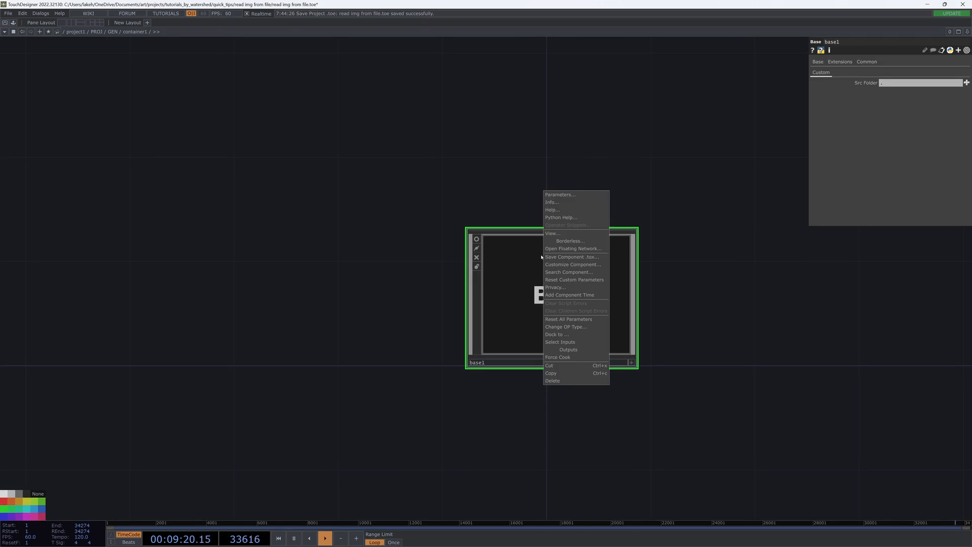
{"action": "left_click", "coordinate": [573, 264]}
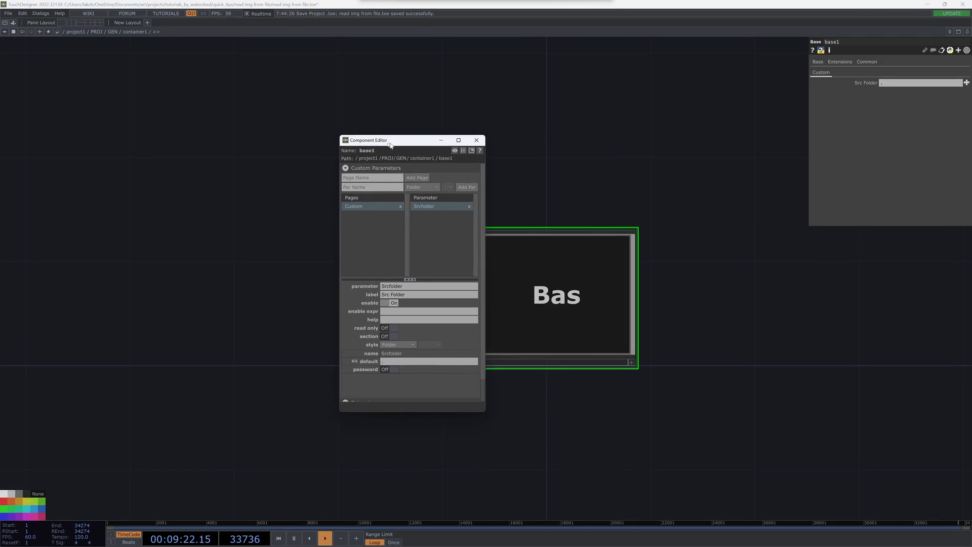
{"action": "left_click_drag", "start_coordinate": [389, 140], "coordinate": [334, 142]}
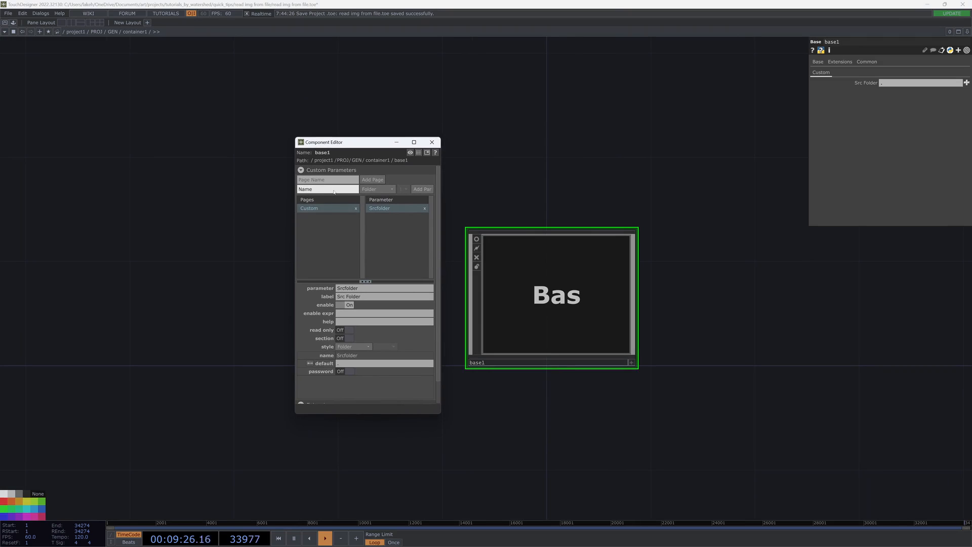
{"action": "type", "text": "Singat"}
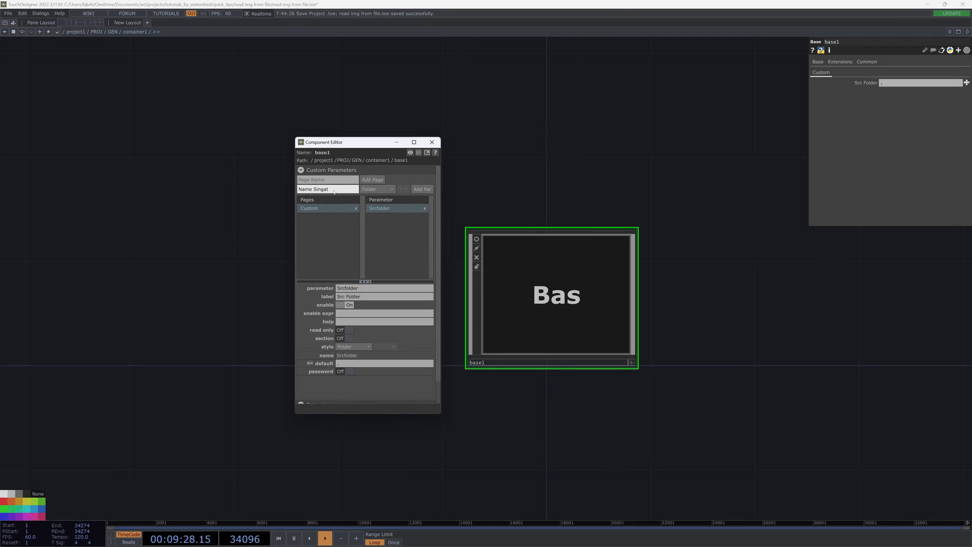
{"action": "type", "text": "ure"}
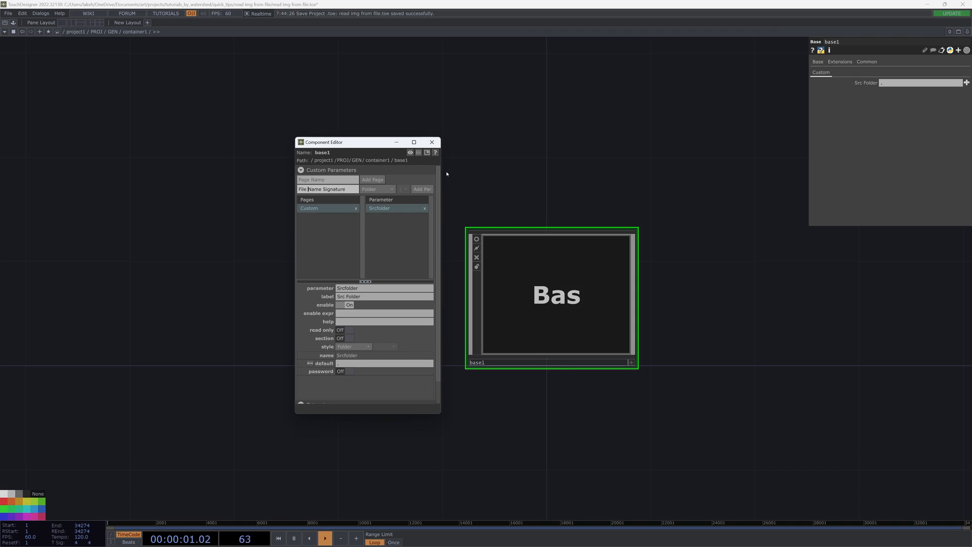
{"action": "left_click", "coordinate": [378, 189]}
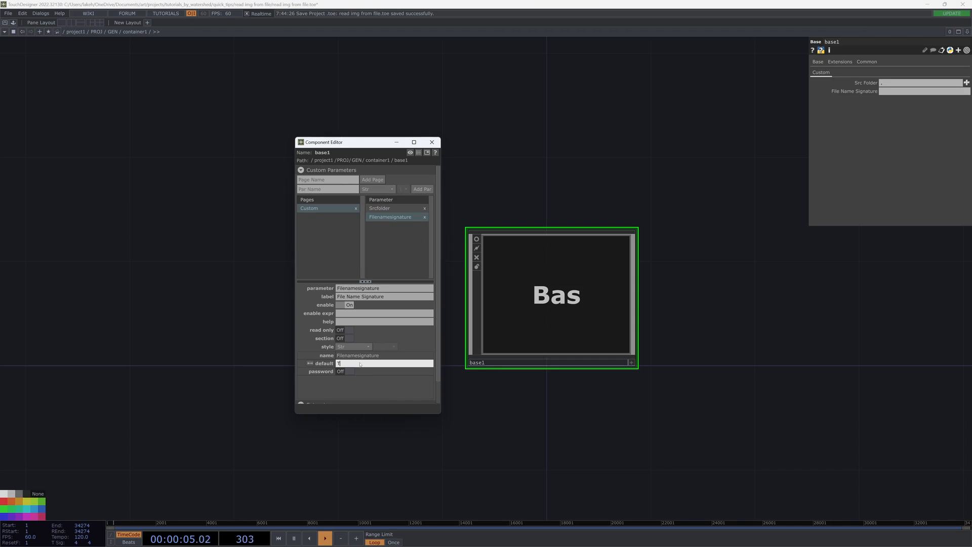
{"action": "type", "text": "TDMovieQ"}
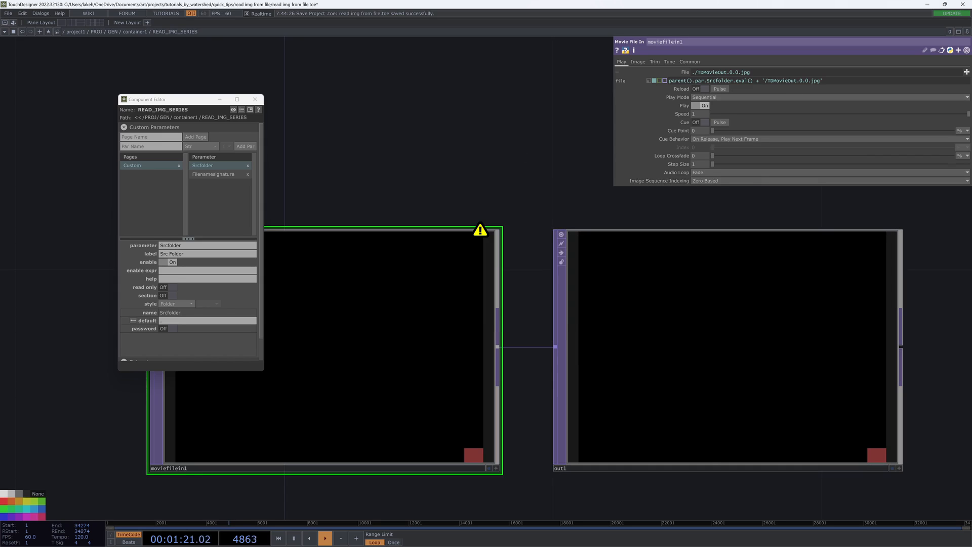
- Go back up to the parent network holding READ_IMG_SERIES
{"action": "left_click", "coordinate": [255, 99]}
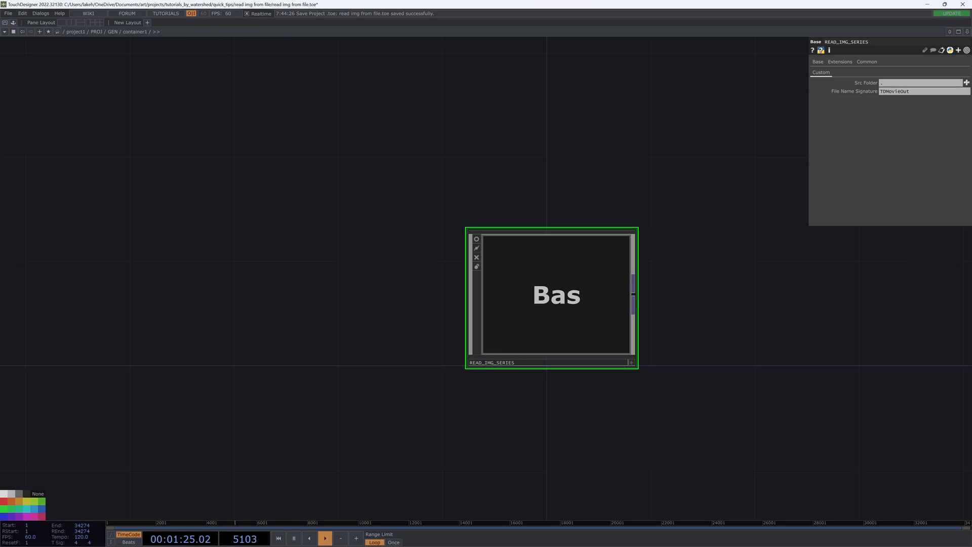
- Set READ_IMG_SERIES's Src Folder to the render_img_sq_to_File outputs folder
{"action": "left_click", "coordinate": [965, 83]}
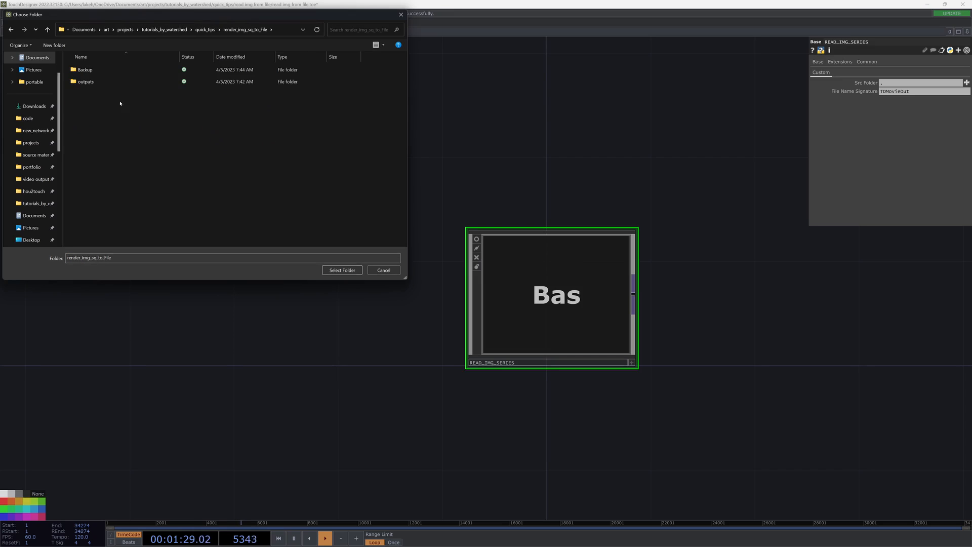
{"action": "left_click", "coordinate": [342, 270]}
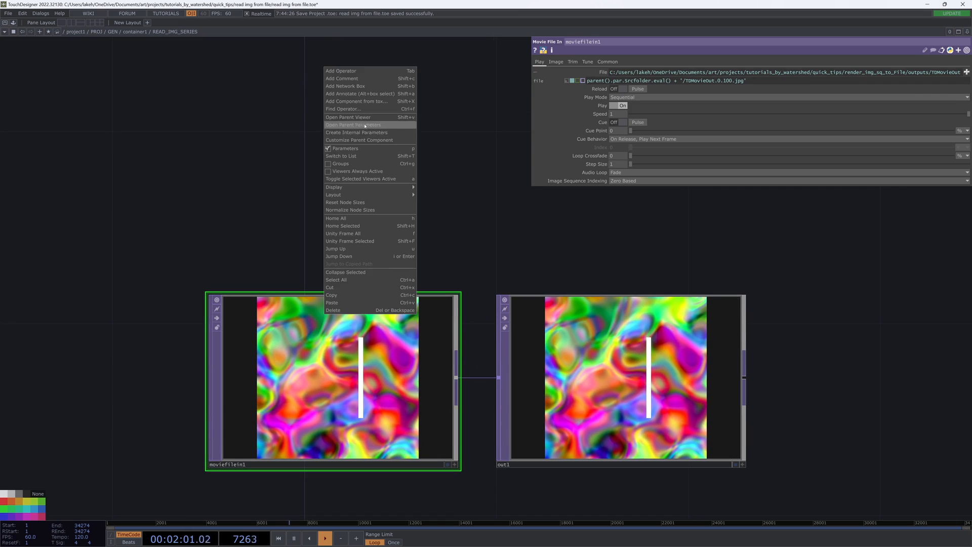
- Add Iteration and Frame integer parameters to READ_IMG_SERIES, then close the Component Editor
{"action": "left_click", "coordinate": [349, 124]}
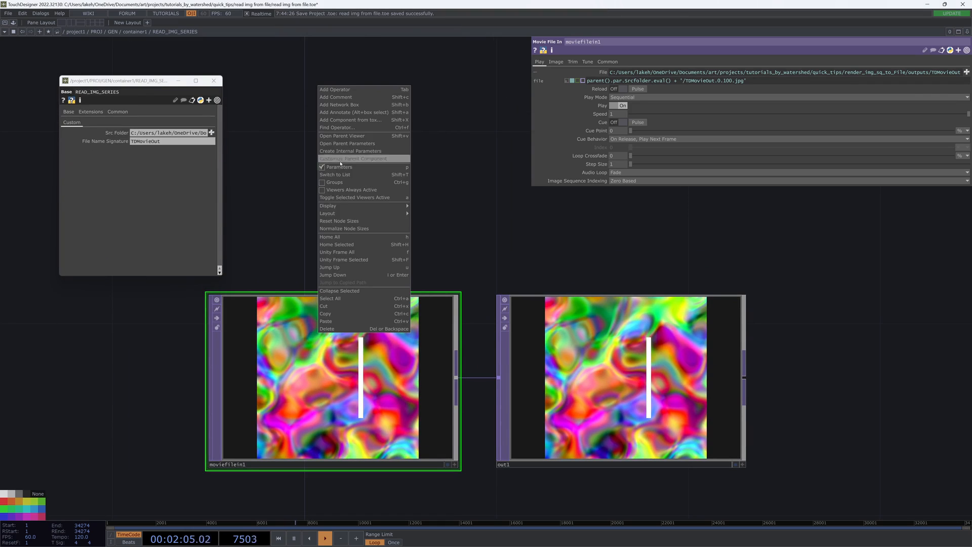
{"action": "left_click", "coordinate": [352, 158]}
{"action": "type", "text": "Iteration"}
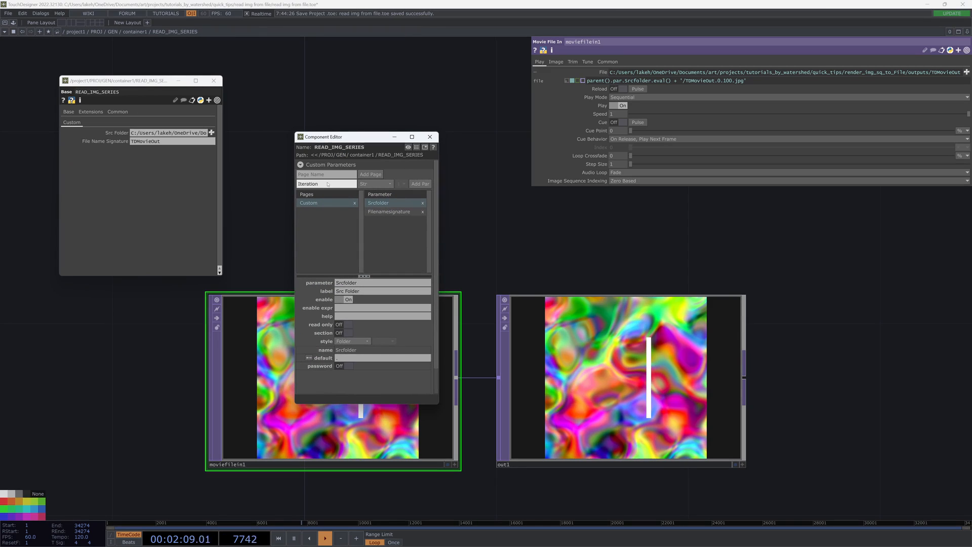
{"action": "left_click", "coordinate": [375, 183]}
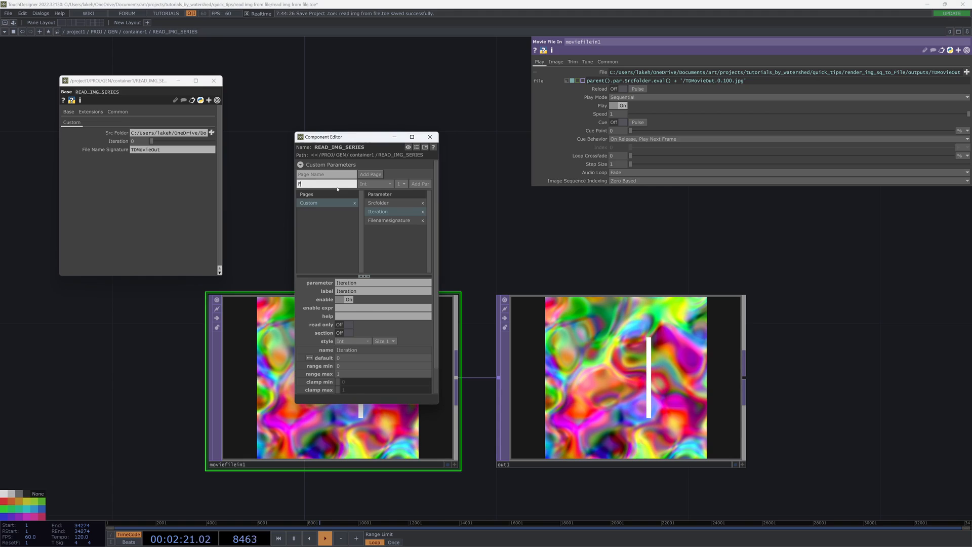
{"action": "type", "text": "Frame"}
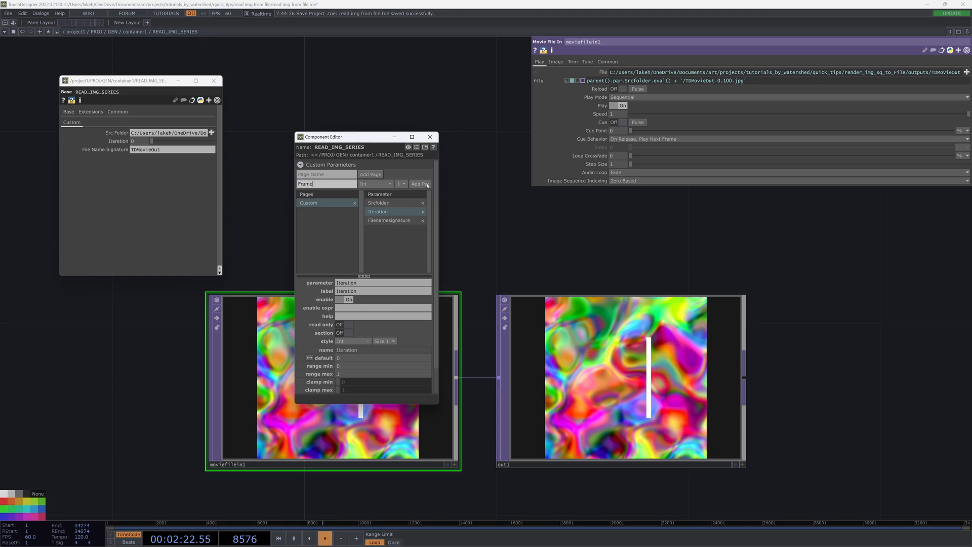
{"action": "left_click", "coordinate": [419, 183]}
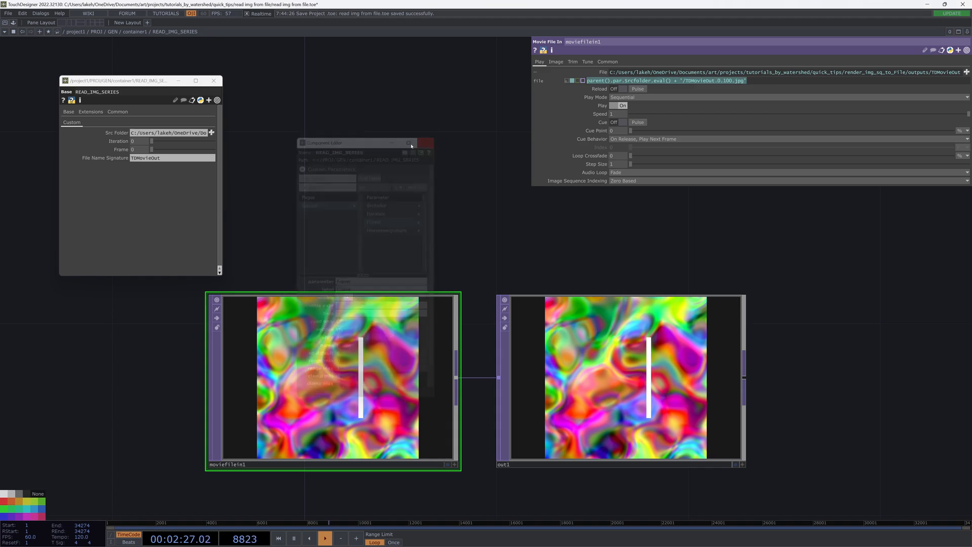
{"action": "left_click", "coordinate": [425, 143]}
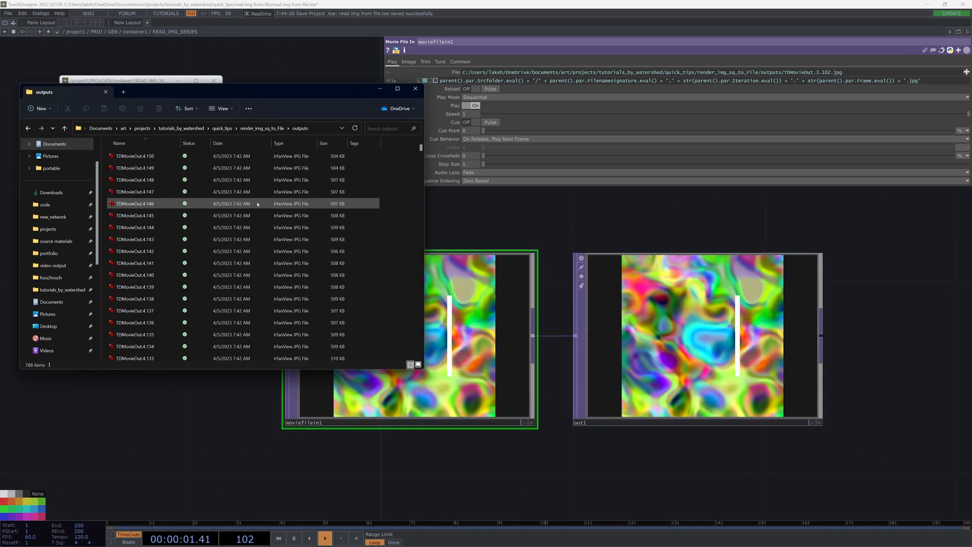
- Select the last TDMovieOut frame in the outputs listing, then close File Explorer
{"action": "left_click", "coordinate": [135, 155]}
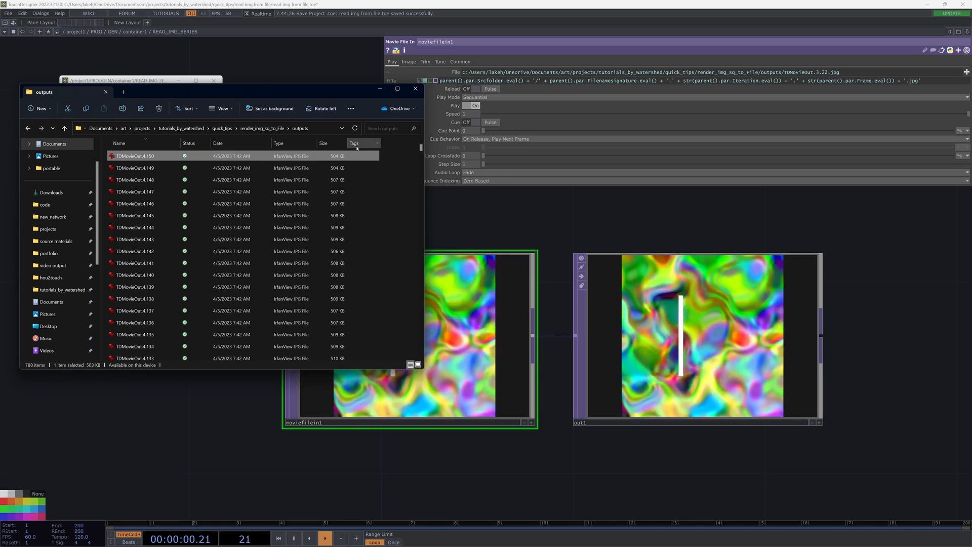
{"action": "scroll", "scroll_direction": "down", "scroll_amount": 3}
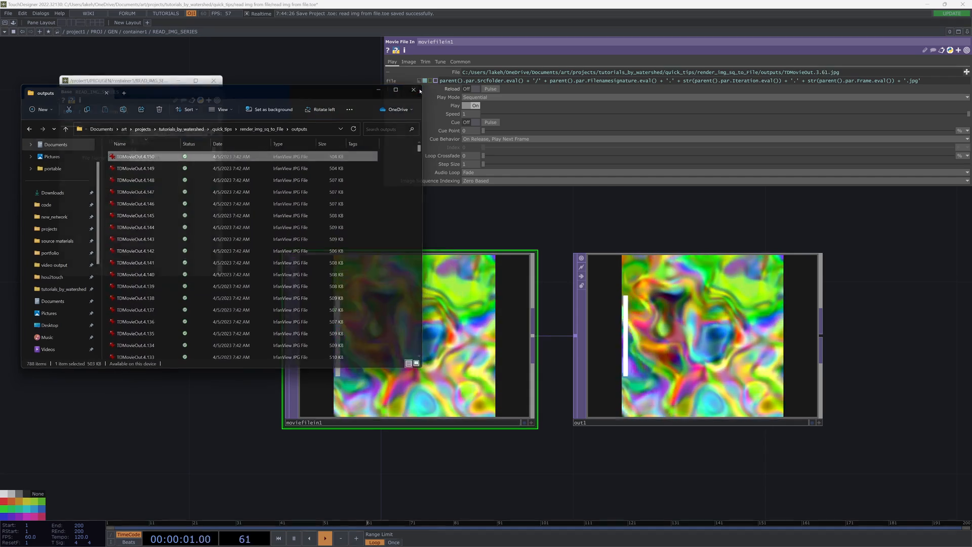
{"action": "left_click", "coordinate": [412, 90]}
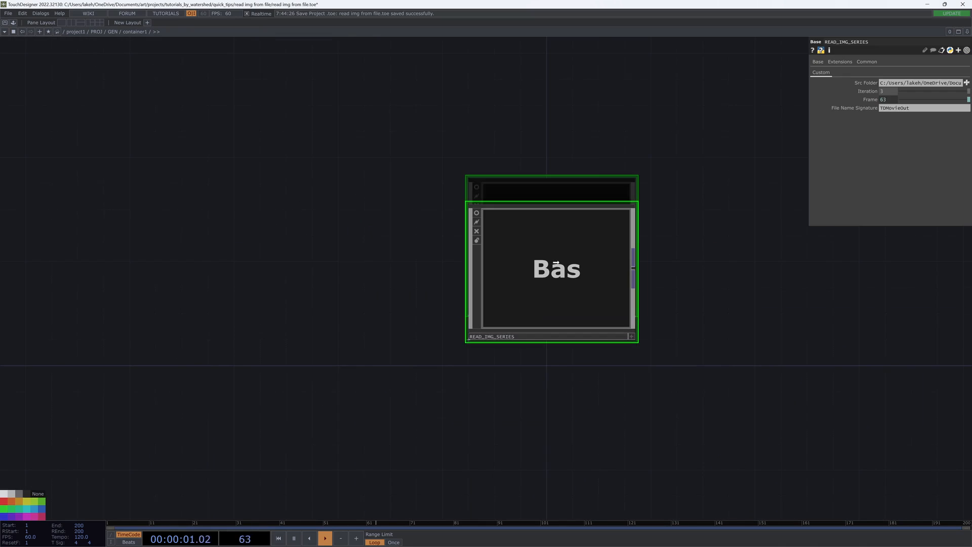
- Paste a copy of READ_IMG_SERIES as READ_SOP_SERIES and switch inside to SOP operators
{"action": "key", "text": "ctrl+v"}
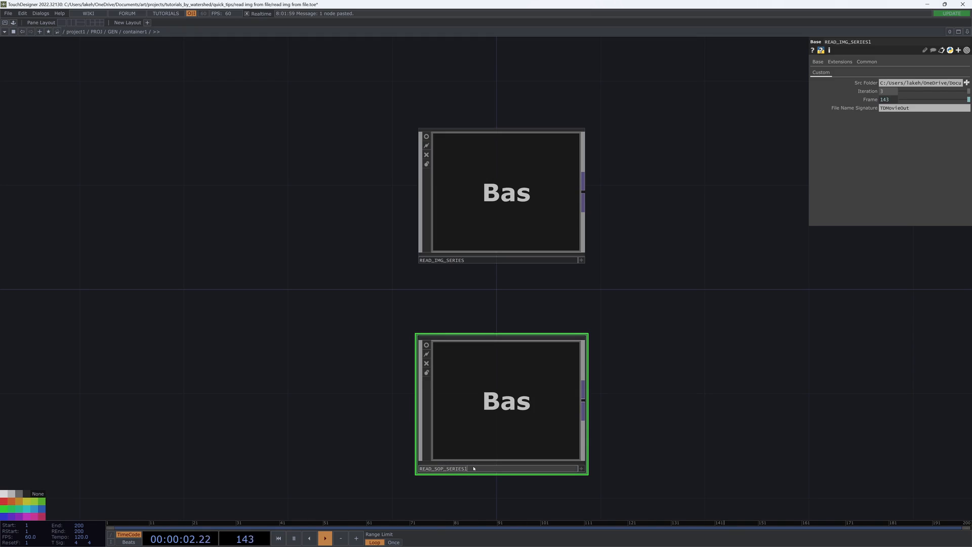
{"action": "double_click", "coordinate": [500, 402]}
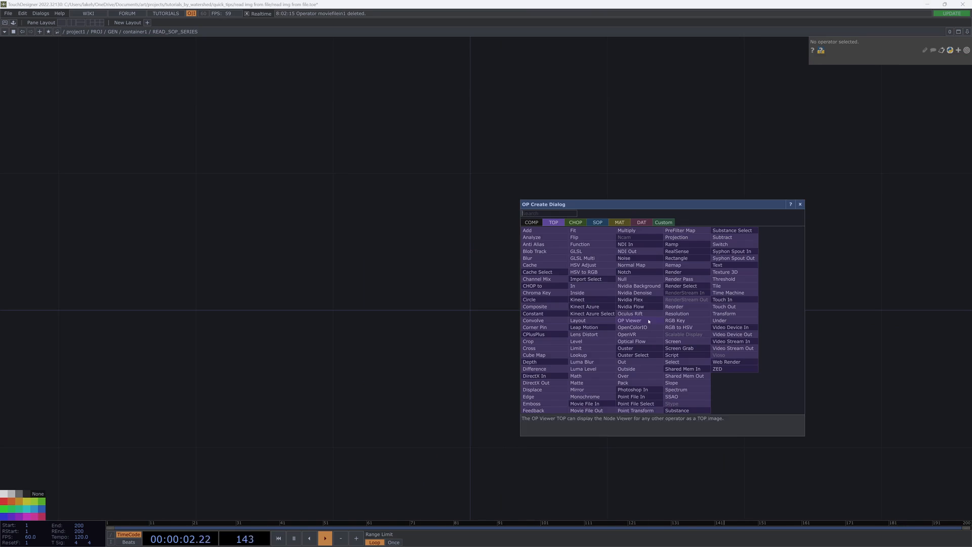
{"action": "left_click", "coordinate": [596, 222]}
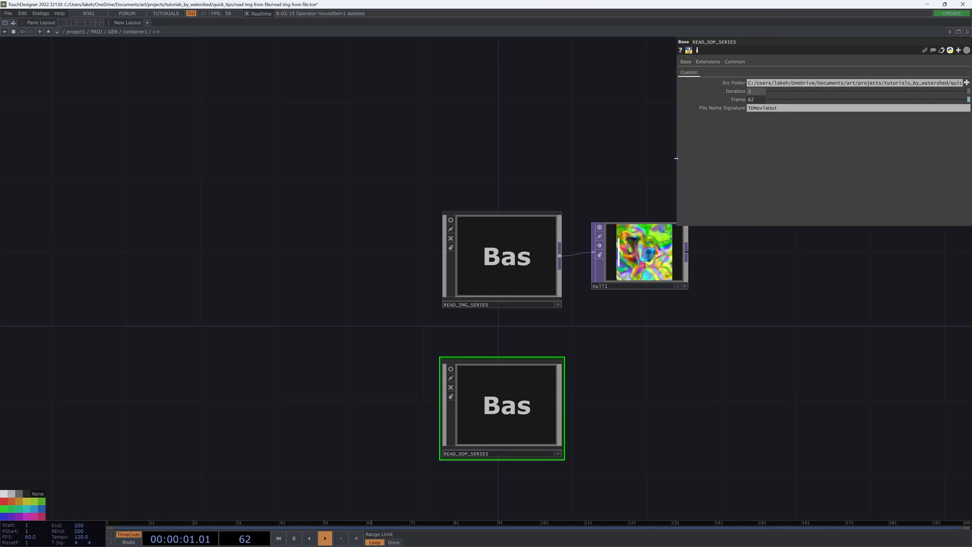
- Edit operators in the network, then select READ_SOP_SERIES for removal
{"action": "double_click", "coordinate": [506, 405]}
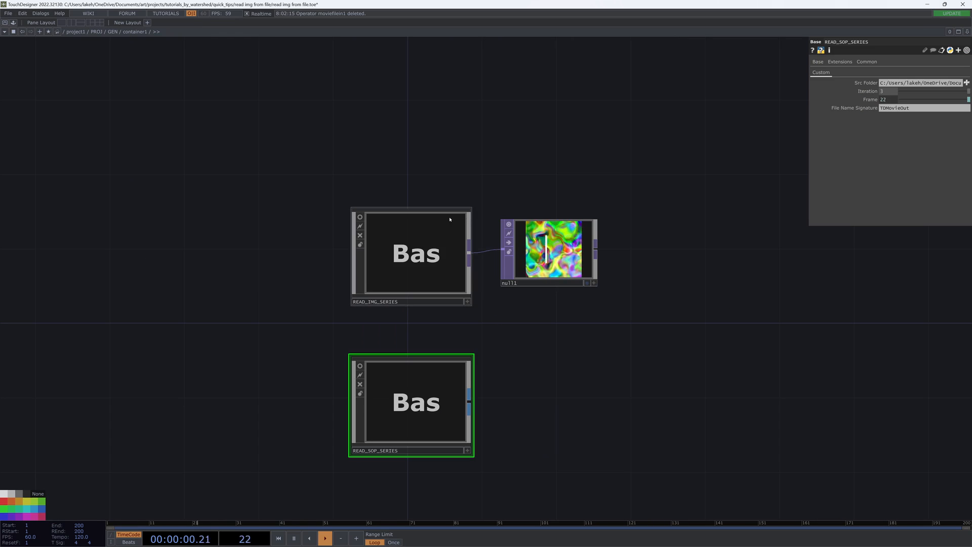
{"action": "double_click", "coordinate": [410, 253]}
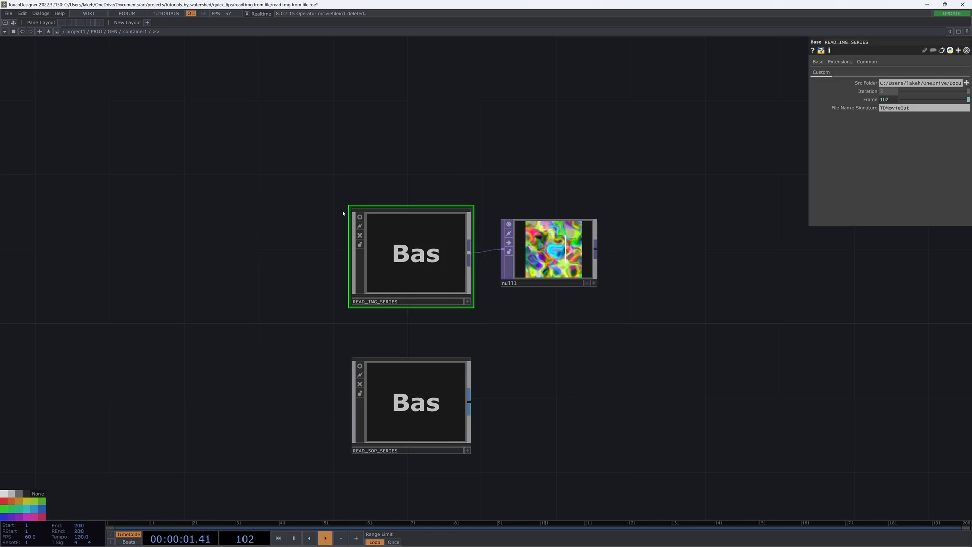
{"action": "double_click", "coordinate": [410, 402]}
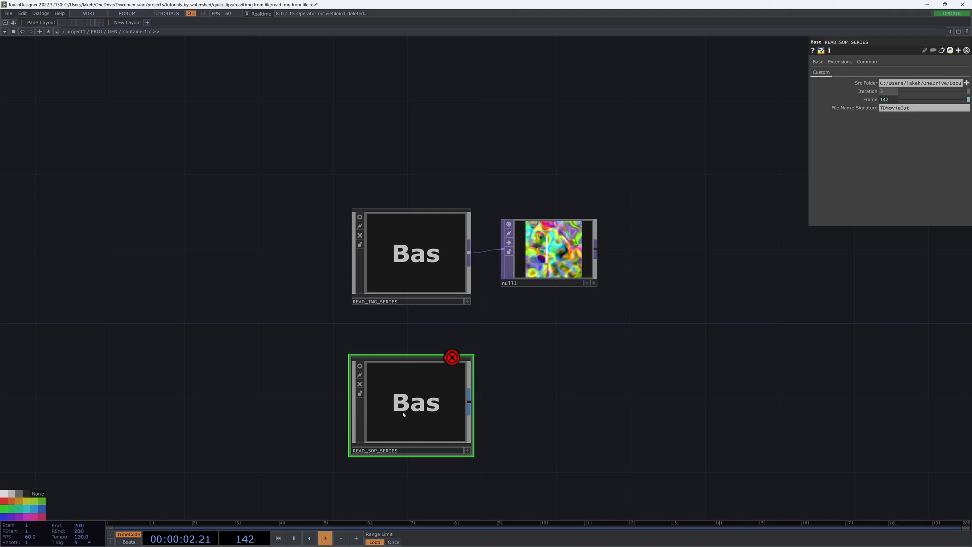
{"action": "left_click", "coordinate": [450, 357]}
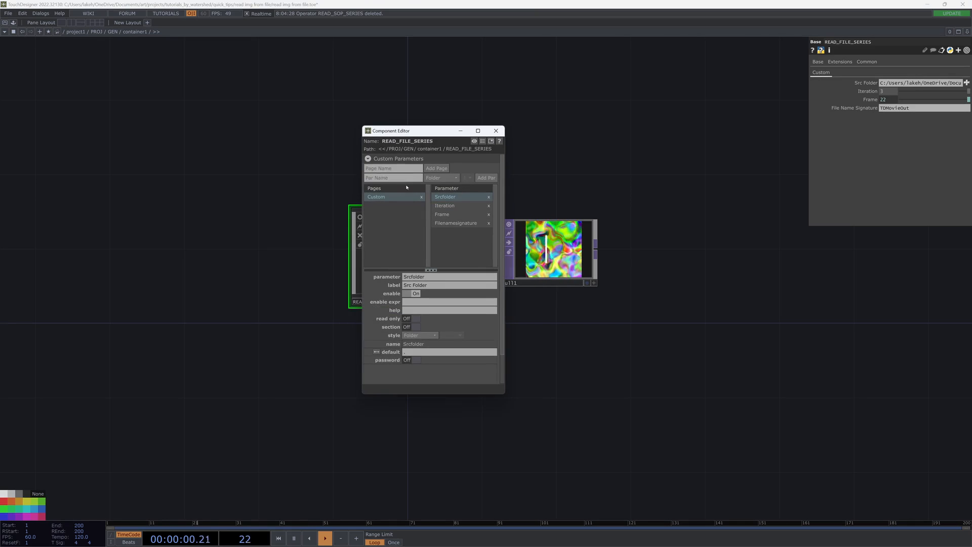
- Add a Str custom parameter 'File Ext' with default value jpg
{"action": "type", "text": "File E"}
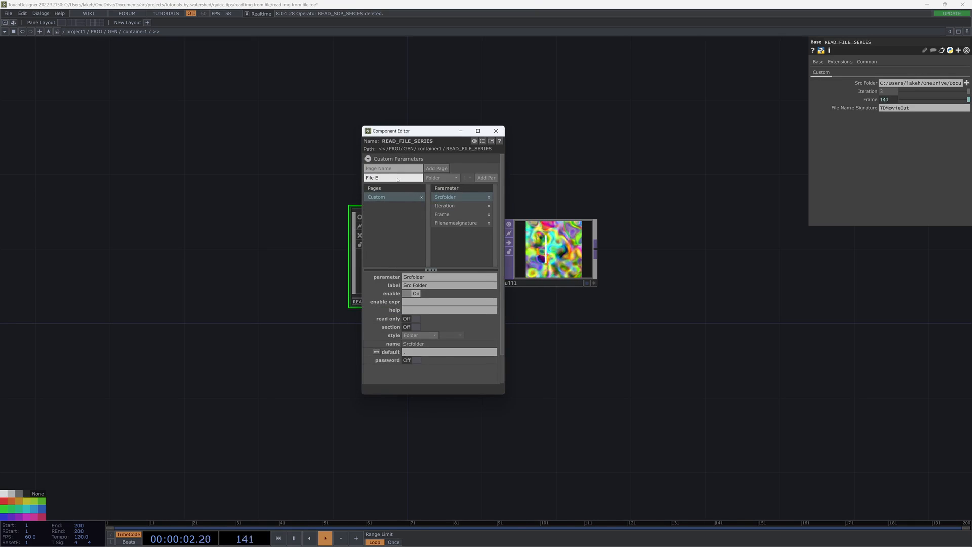
{"action": "left_click", "coordinate": [441, 178]}
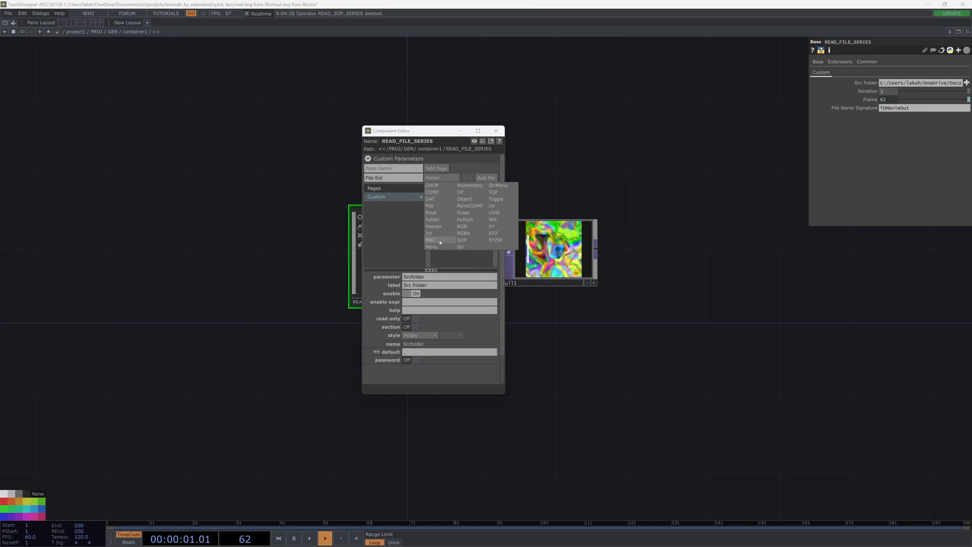
{"action": "left_click", "coordinate": [460, 246]}
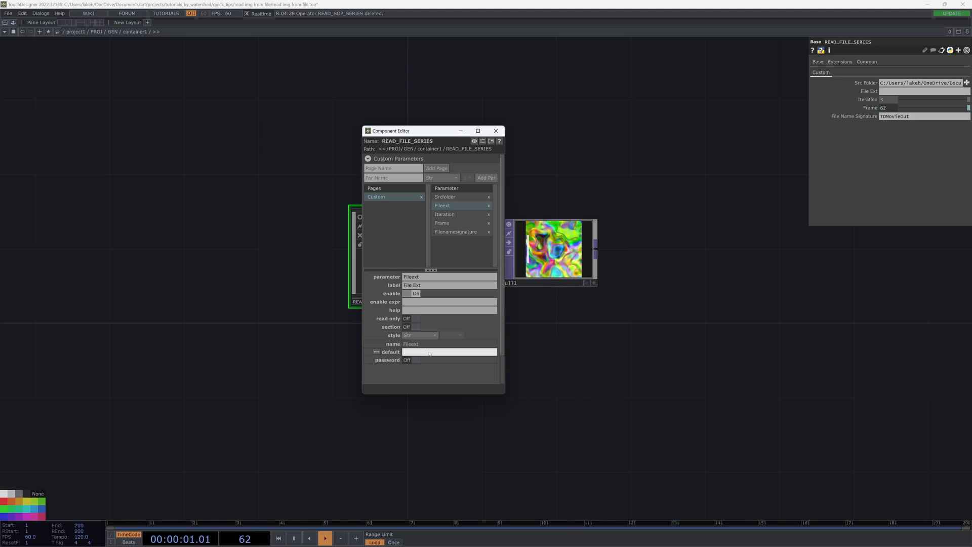
{"action": "type", "text": ".jpg"}
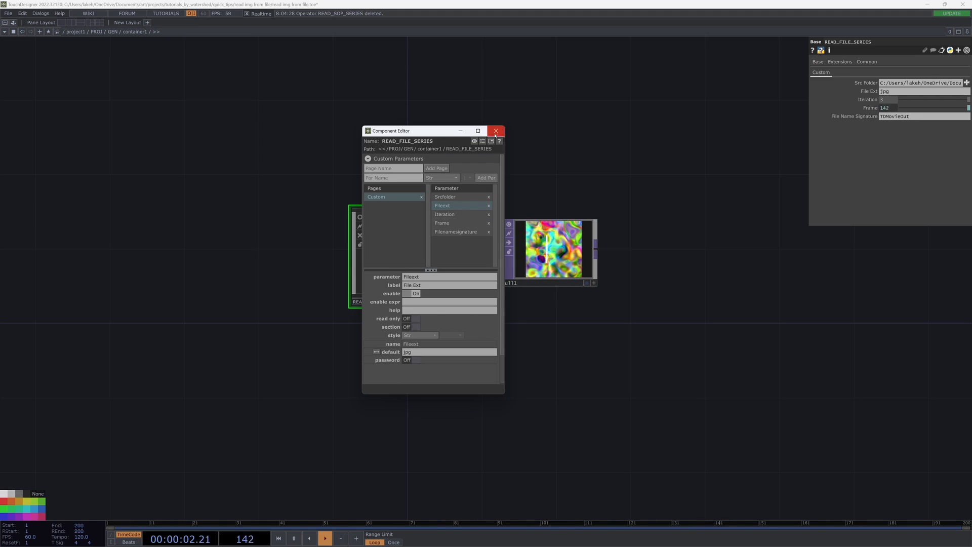
{"action": "left_click", "coordinate": [495, 131]}
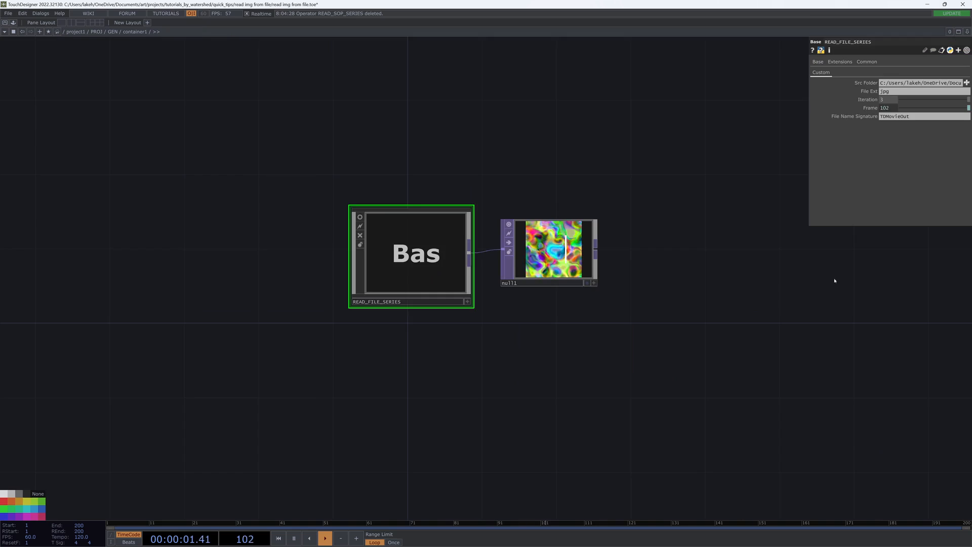
- Paste a READ_FILE_SERIES copy, swap in a File In SOP, and add an Out SOP
{"action": "key", "text": "ctrl+v"}
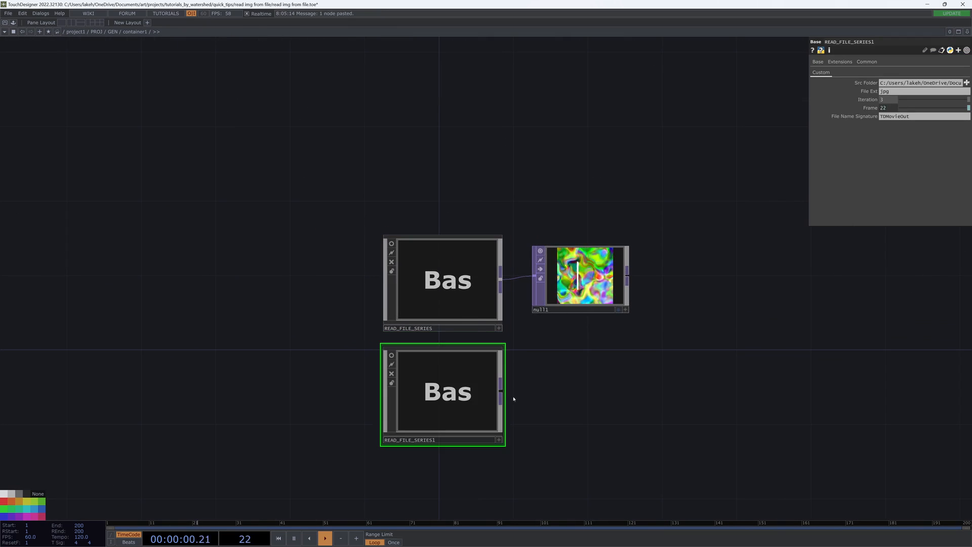
{"action": "double_click", "coordinate": [442, 391]}
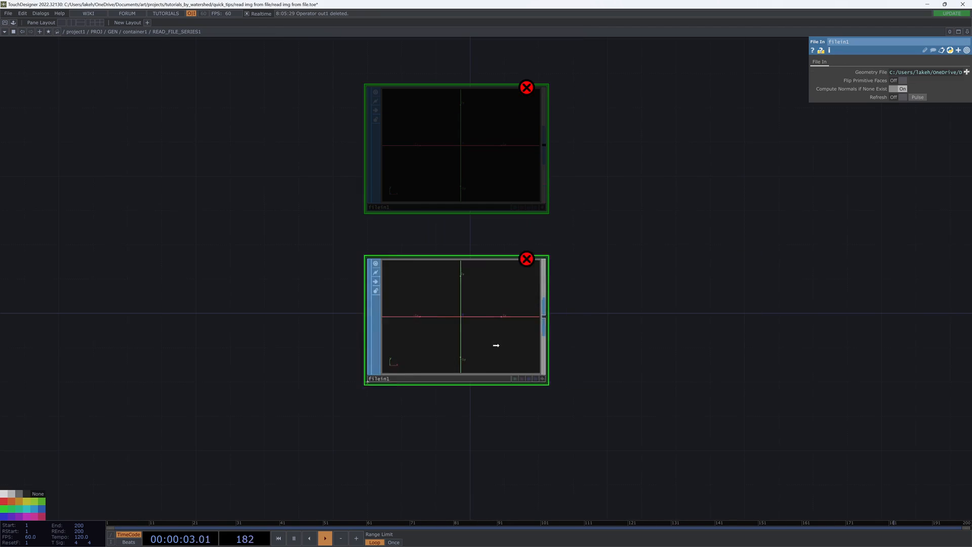
{"action": "left_click", "coordinate": [527, 87]}
{"action": "type", "text": "ou"}
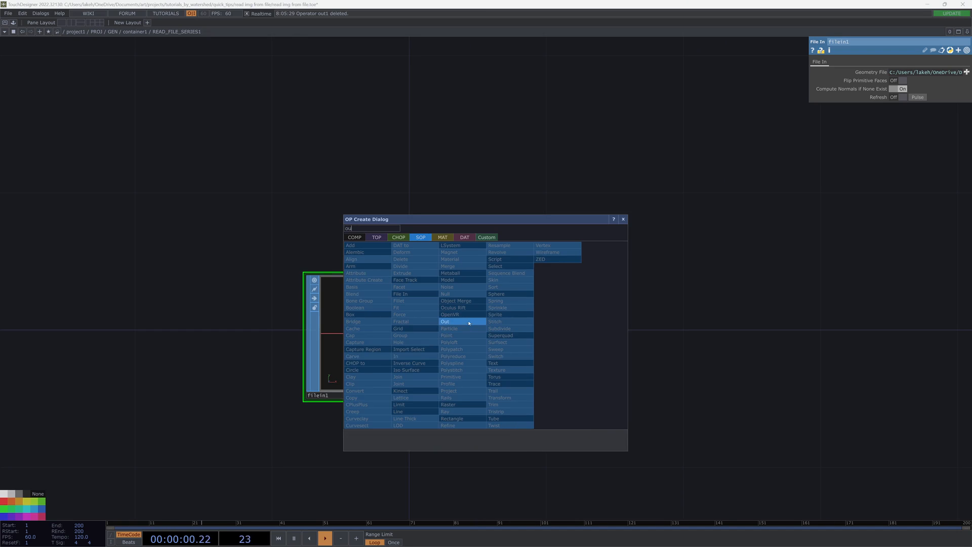
{"action": "left_click", "coordinate": [444, 321]}
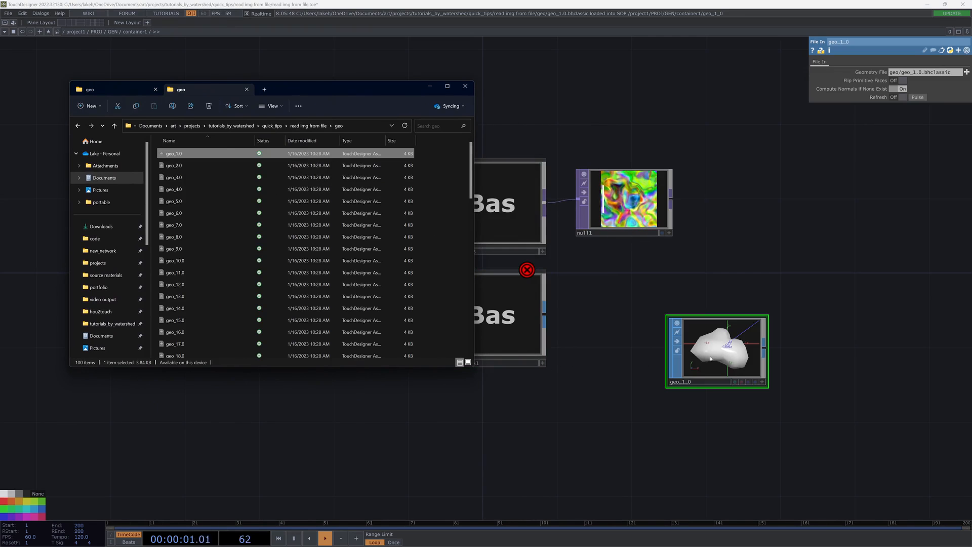
- Inspect the geo folder's file names, from geo_1_0 through geo_10_0
{"action": "left_click", "coordinate": [465, 86]}
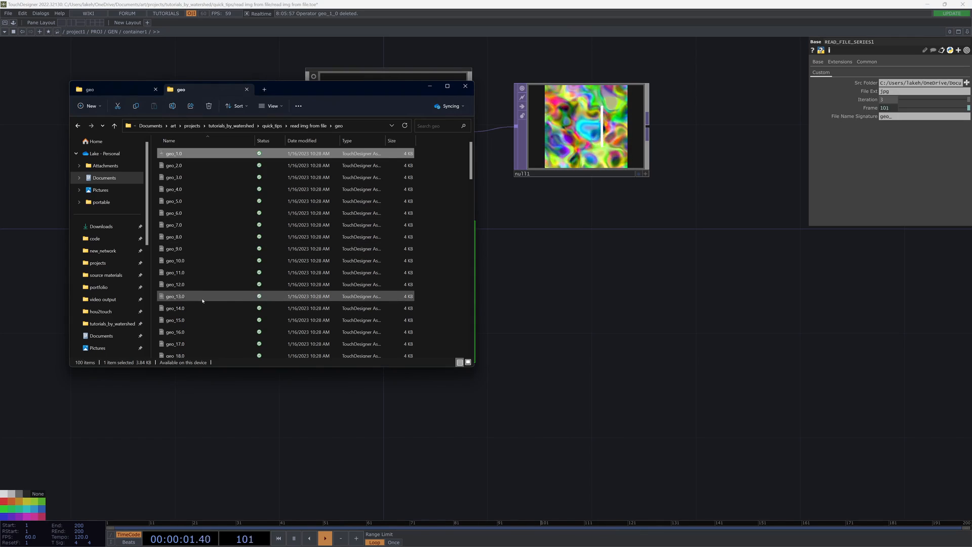
{"action": "scroll", "scroll_direction": "down", "scroll_amount": 3}
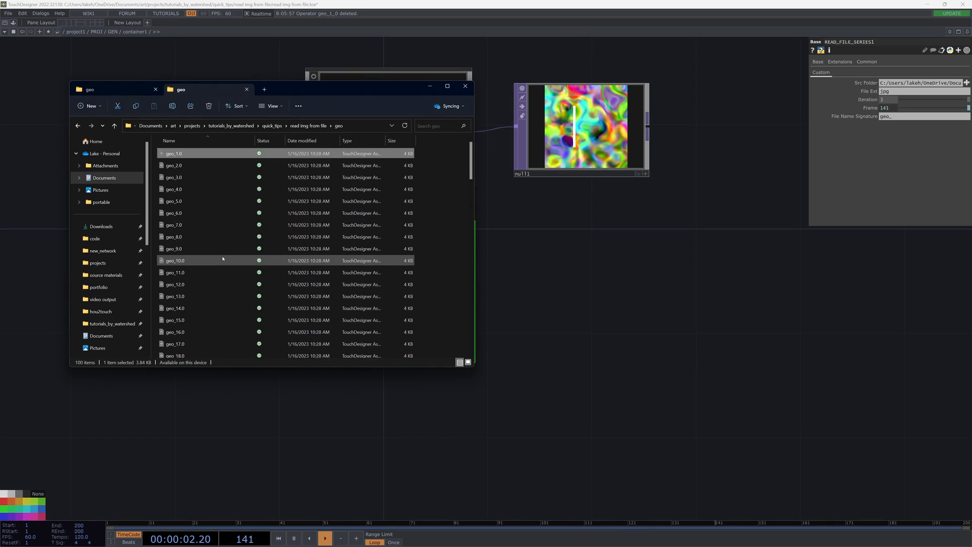
{"action": "left_click", "coordinate": [464, 86]}
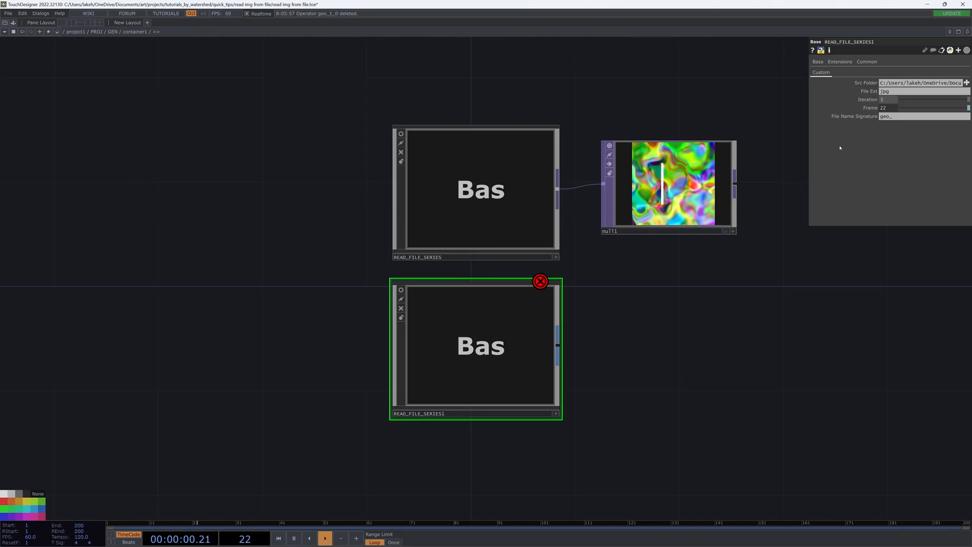
- Set READ_FILE_SERIES1's Src Folder to geo and File Ext to bhclassic
{"action": "left_click", "coordinate": [966, 83]}
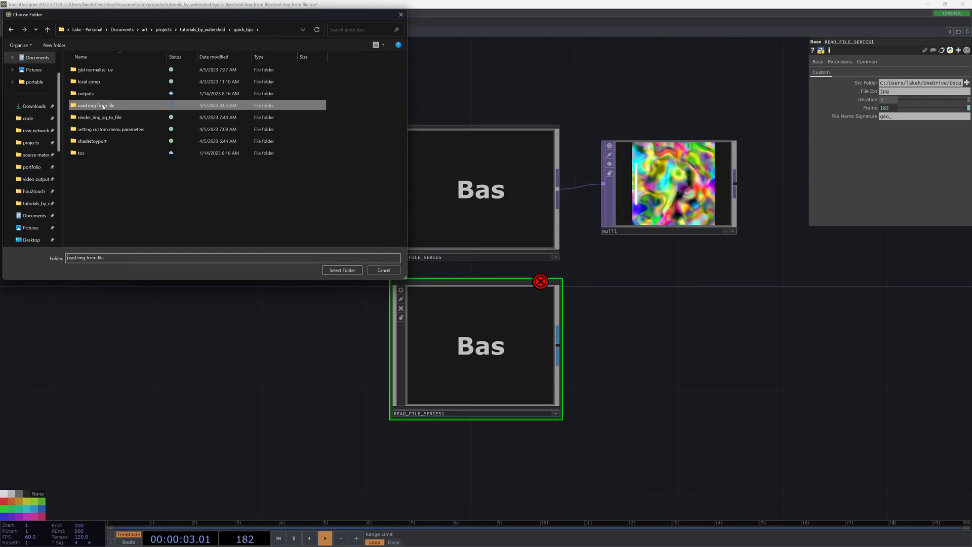
{"action": "left_click", "coordinate": [342, 270]}
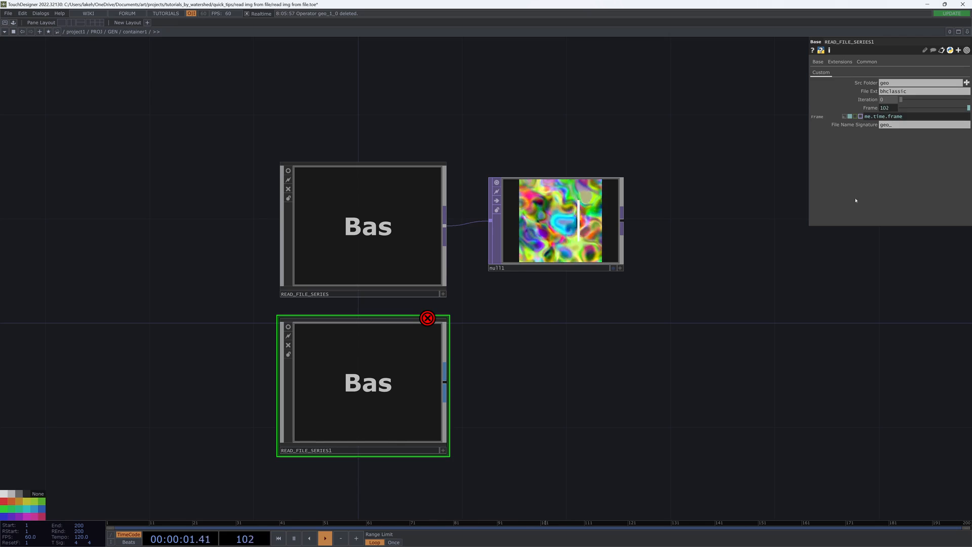
- Feed READ_FILE_SERIES1 into a Null SOP and check its File In inside
{"action": "double_click", "coordinate": [361, 382]}
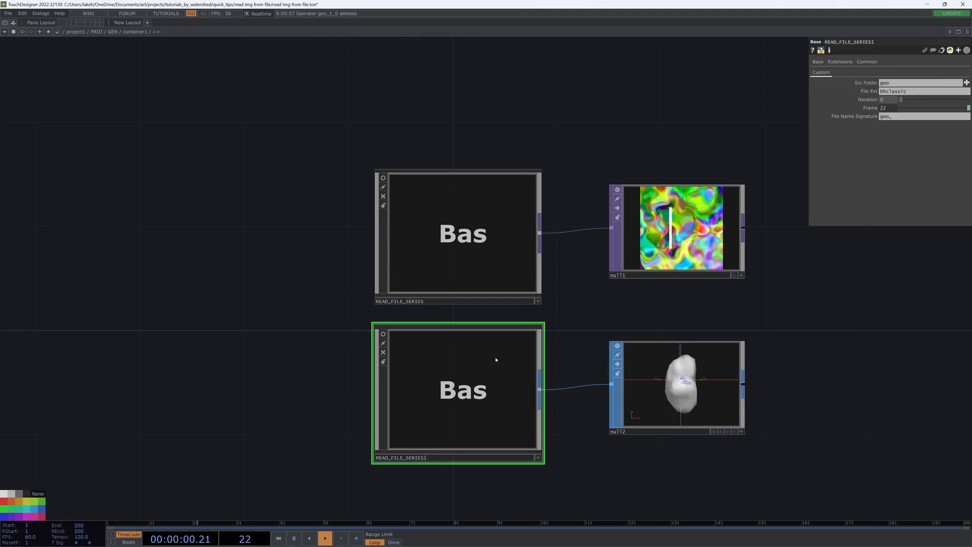
{"action": "double_click", "coordinate": [464, 389]}
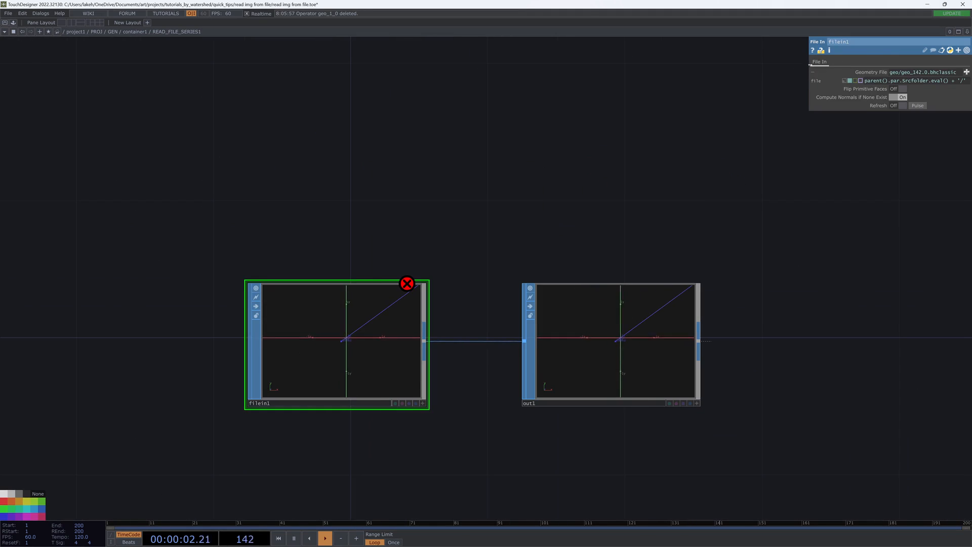